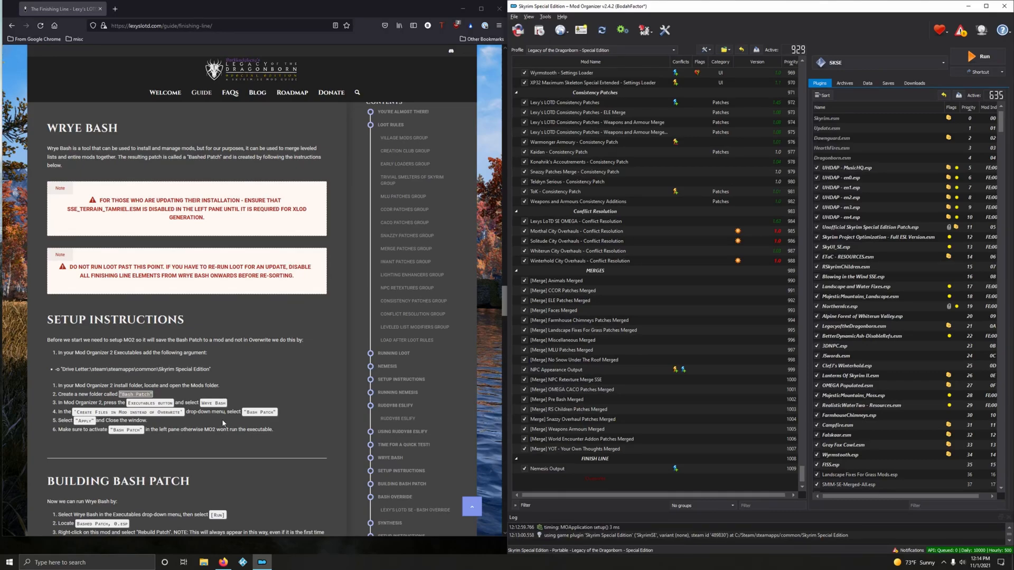
pyautogui.moveTo(209, 360)
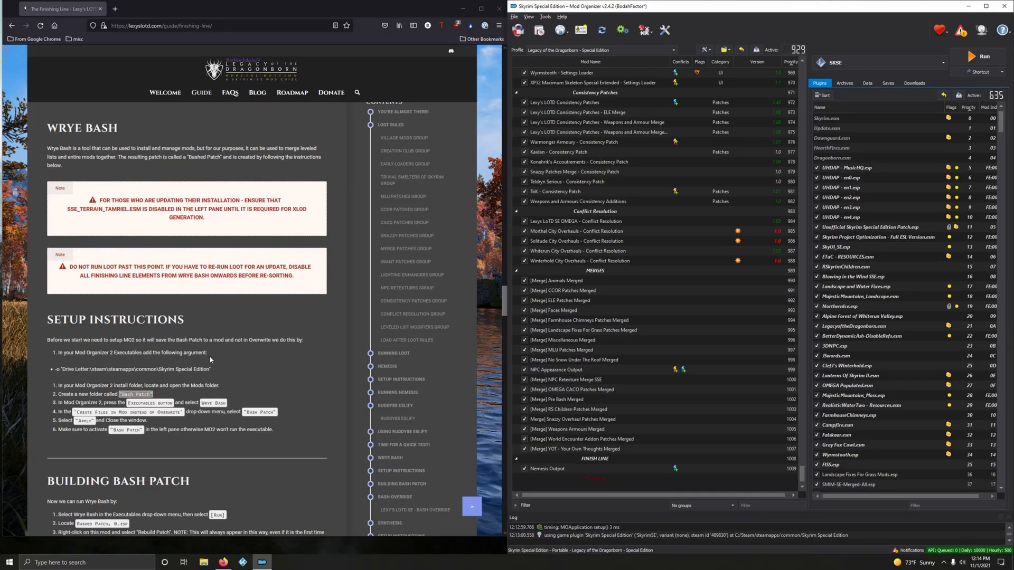
pyautogui.moveTo(253, 327)
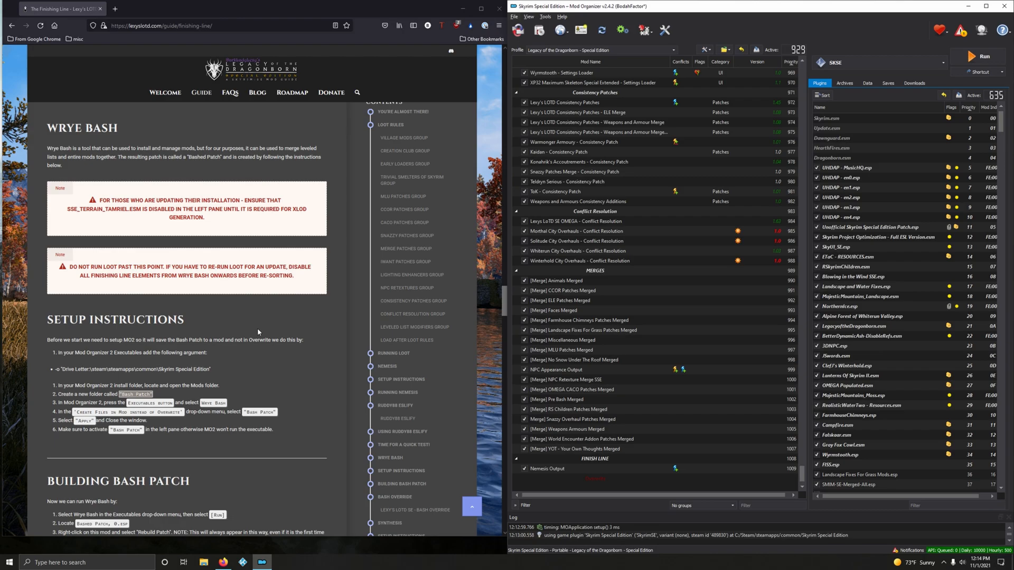
pyautogui.moveTo(133, 223)
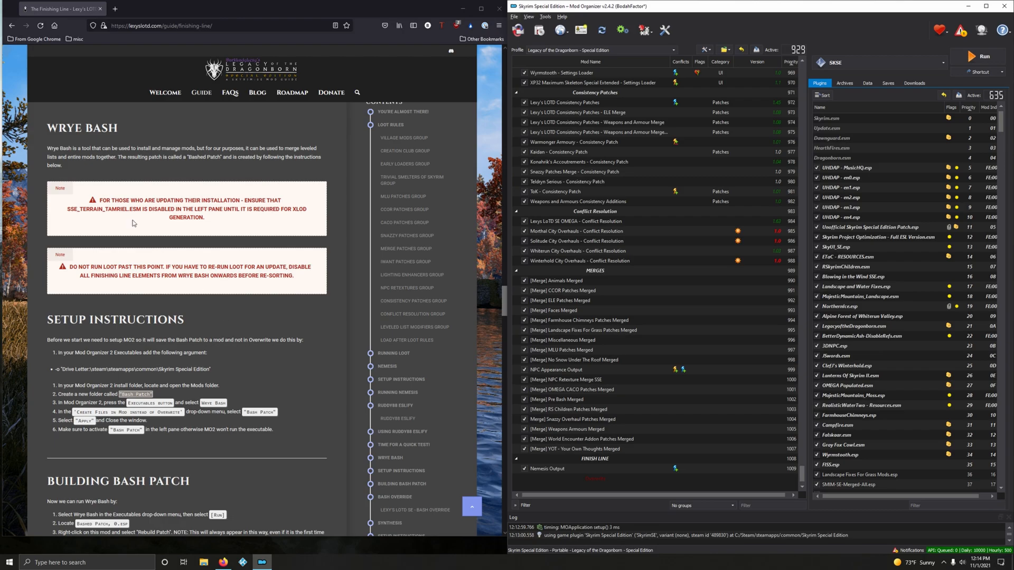
pyautogui.moveTo(248, 222)
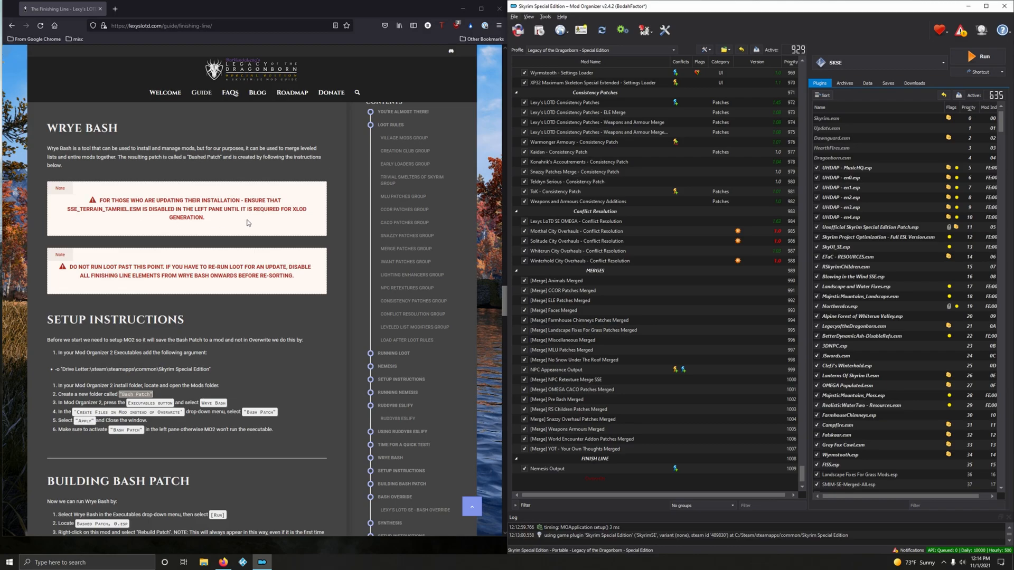
pyautogui.moveTo(151, 215)
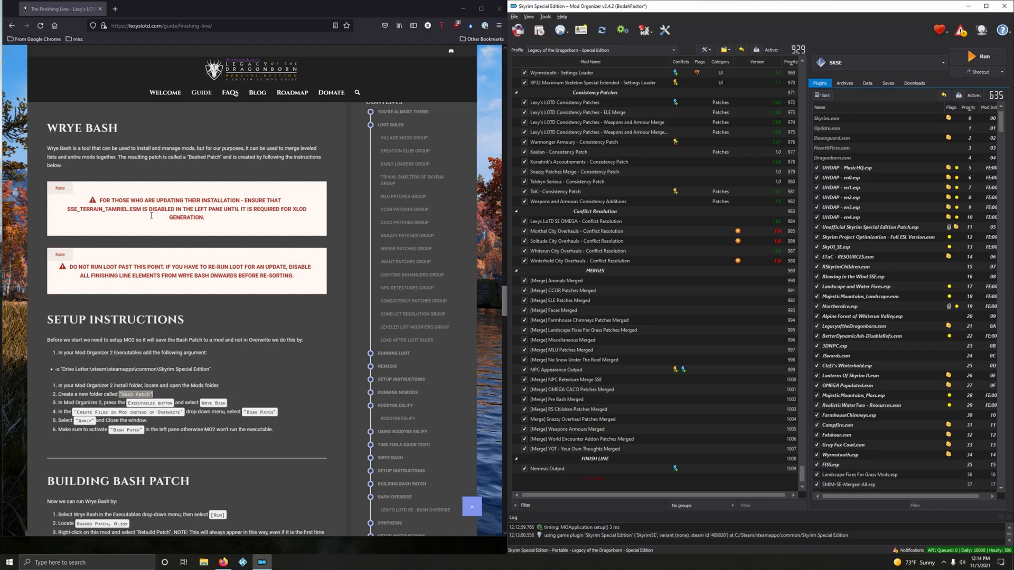
pyautogui.moveTo(100, 282)
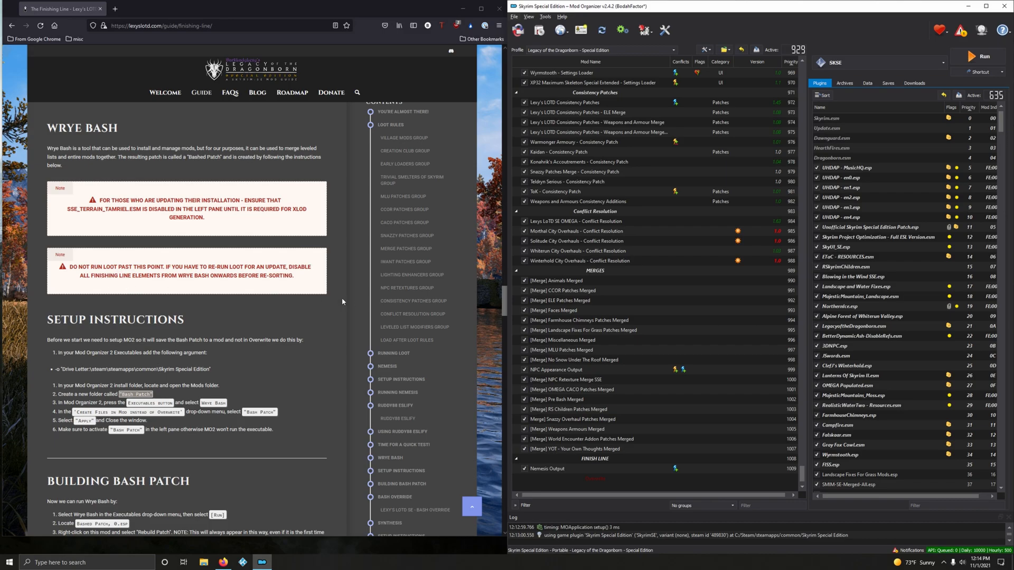
pyautogui.moveTo(317, 314)
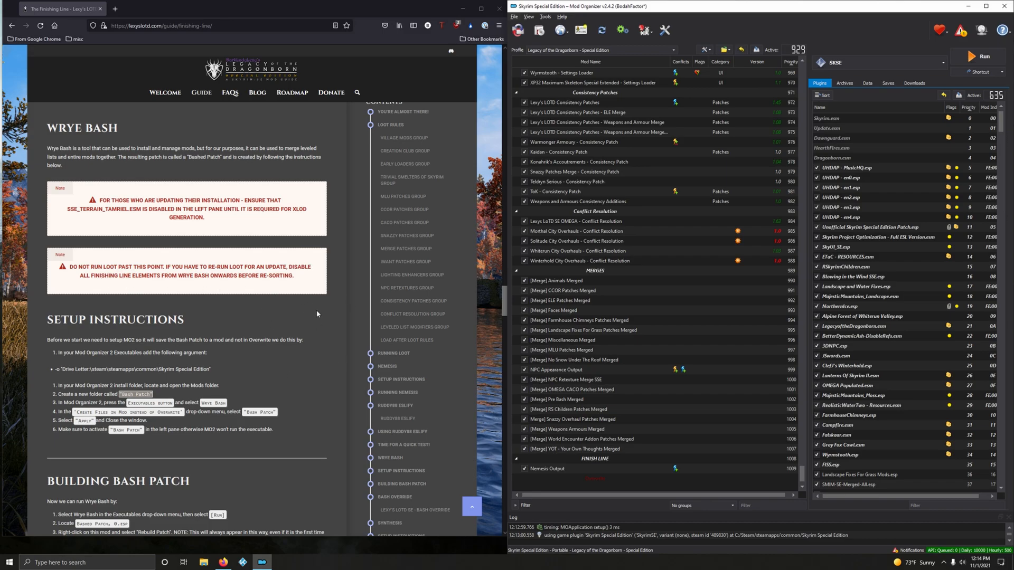
# Scroll the guide down to the Wrye Bash Setup Instructions section.
pyautogui.scroll(-3)
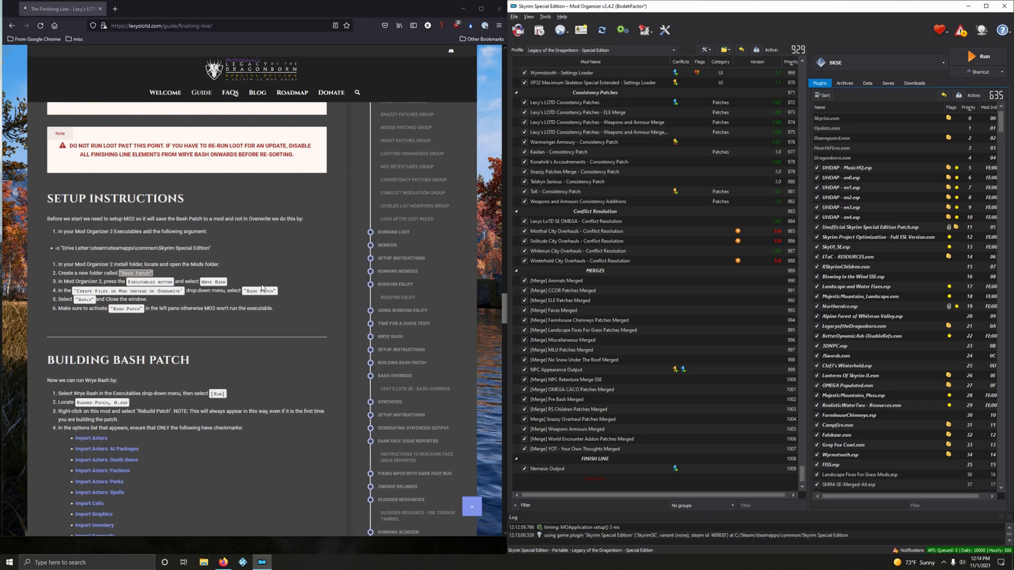
pyautogui.moveTo(187, 257)
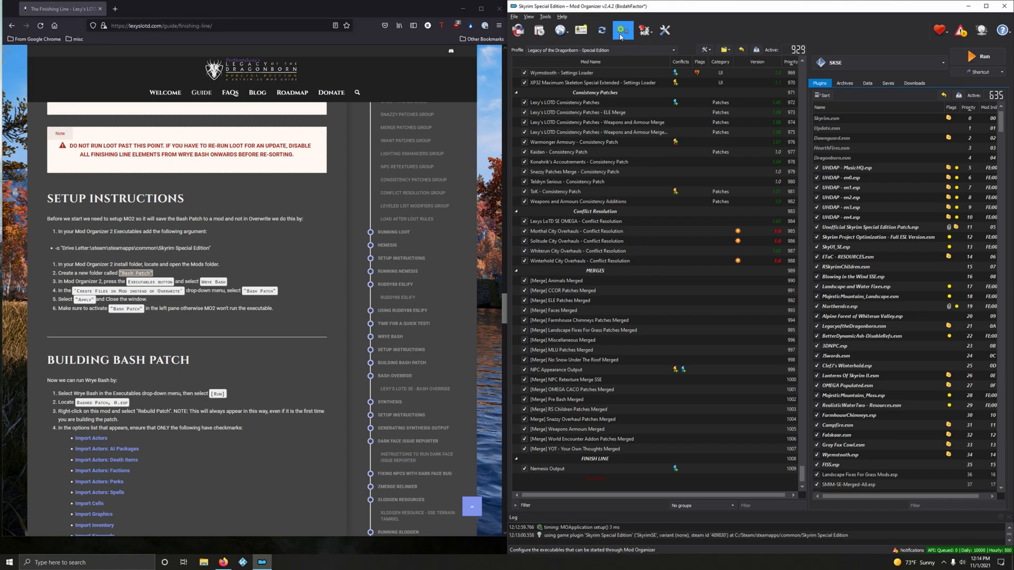
# Set Wrye Bash's launch arguments to -o "Drive Letter:\steam\steamapps\common\Skyrim Special Edition" from the guide.
pyautogui.click(622, 30)
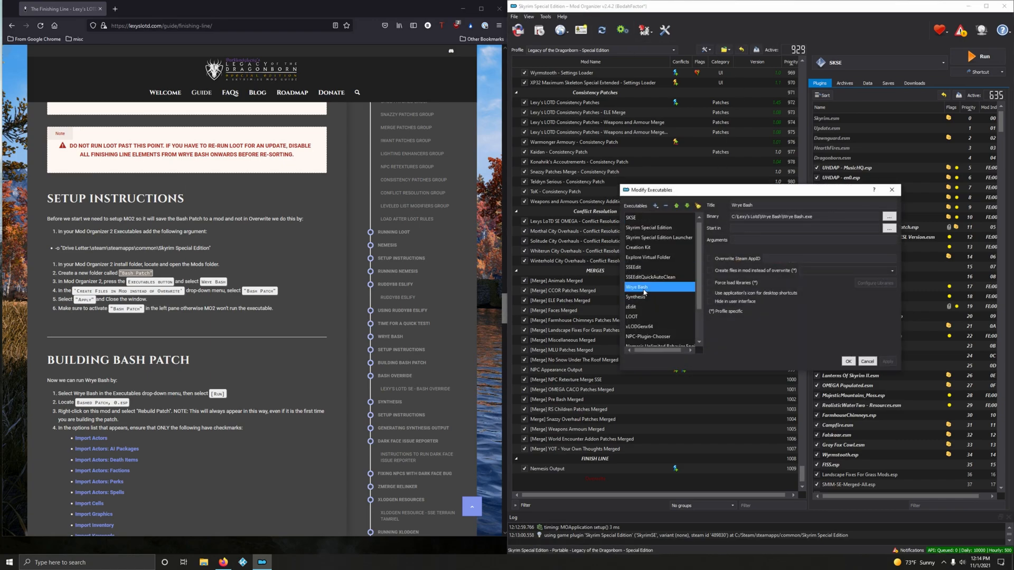
pyautogui.click(811, 241)
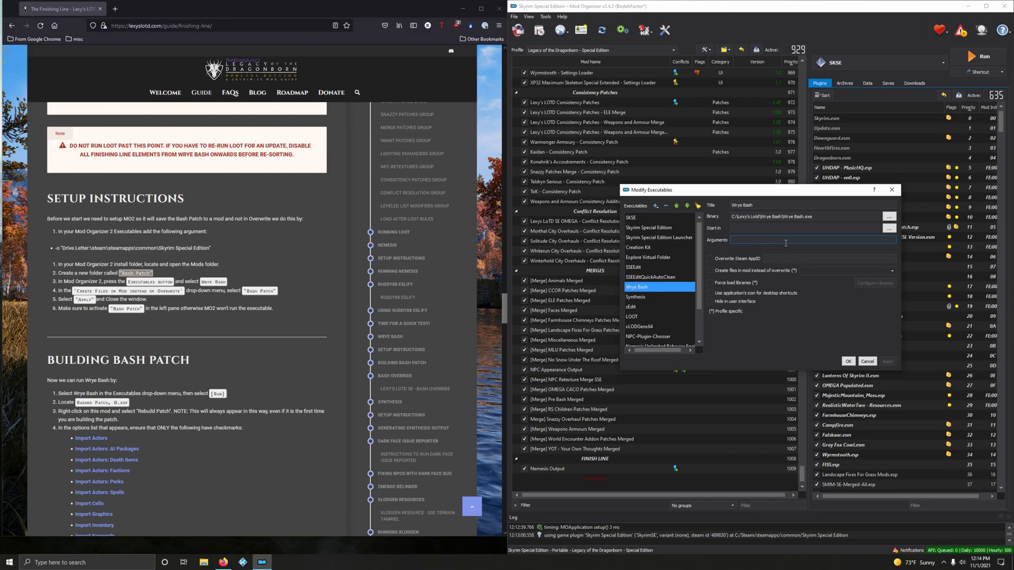
pyautogui.click(812, 240)
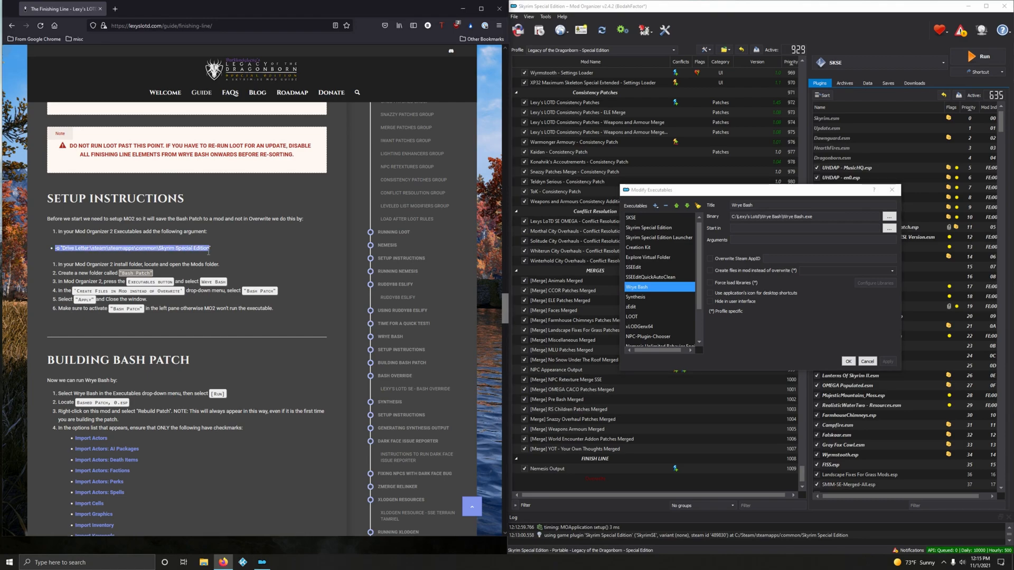
pyautogui.click(137, 247)
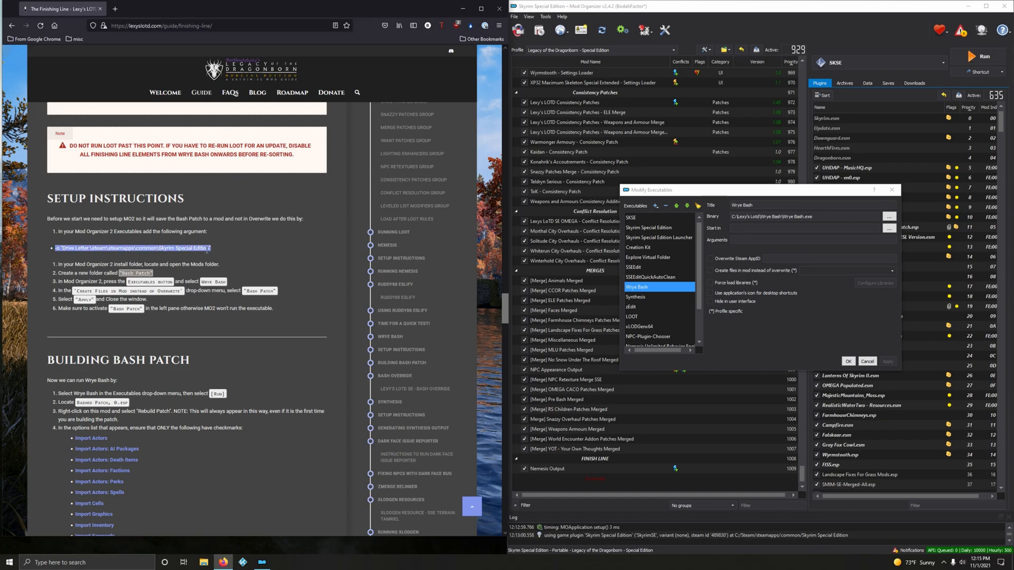
pyautogui.click(811, 240)
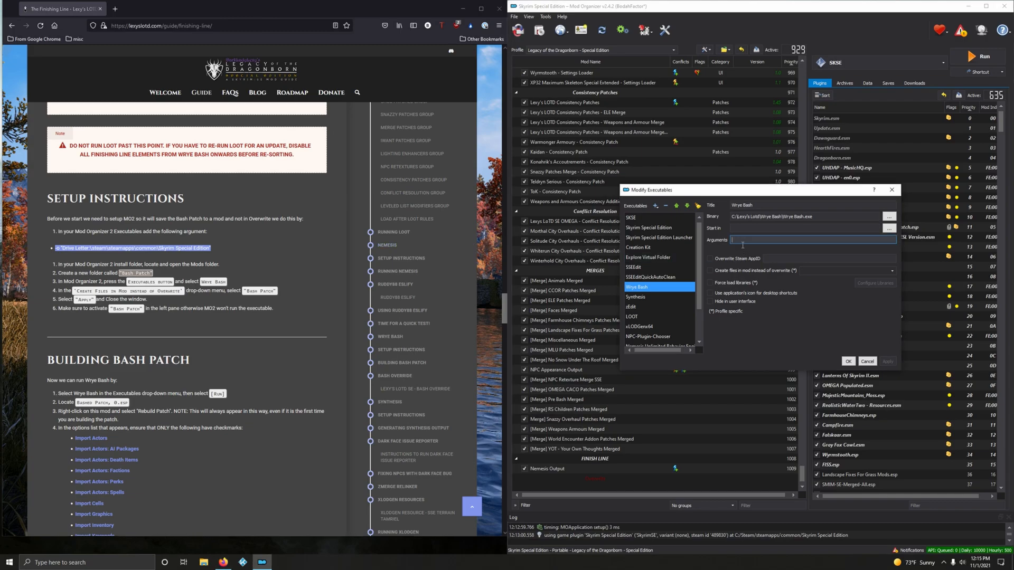
pyautogui.write('-o "Drive Letter:\\steam\\steamapps\\common\\Skyrim Special Edition"')
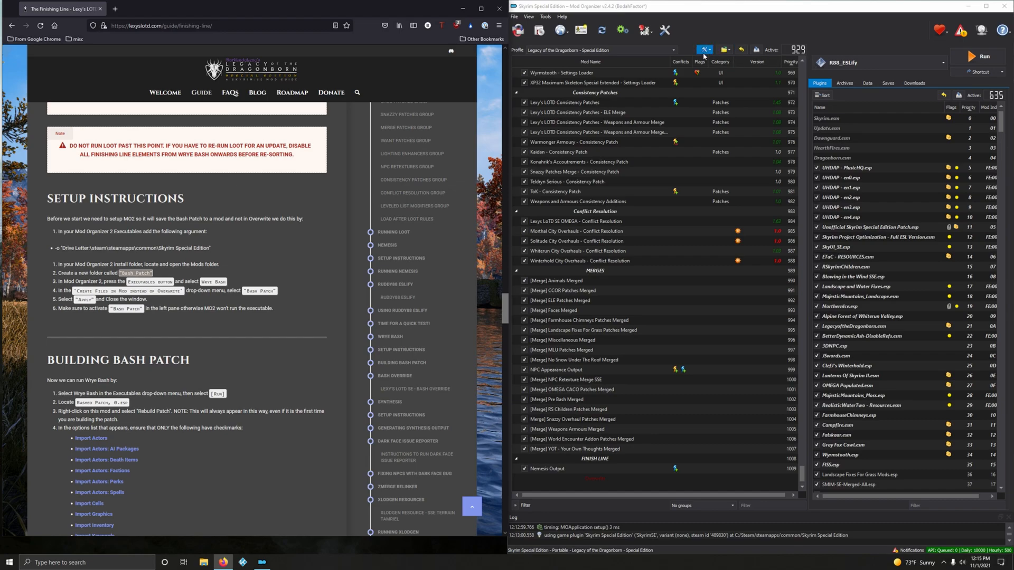
# Create an empty mod named Bash Patch and enable it in the mod list.
pyautogui.click(703, 49)
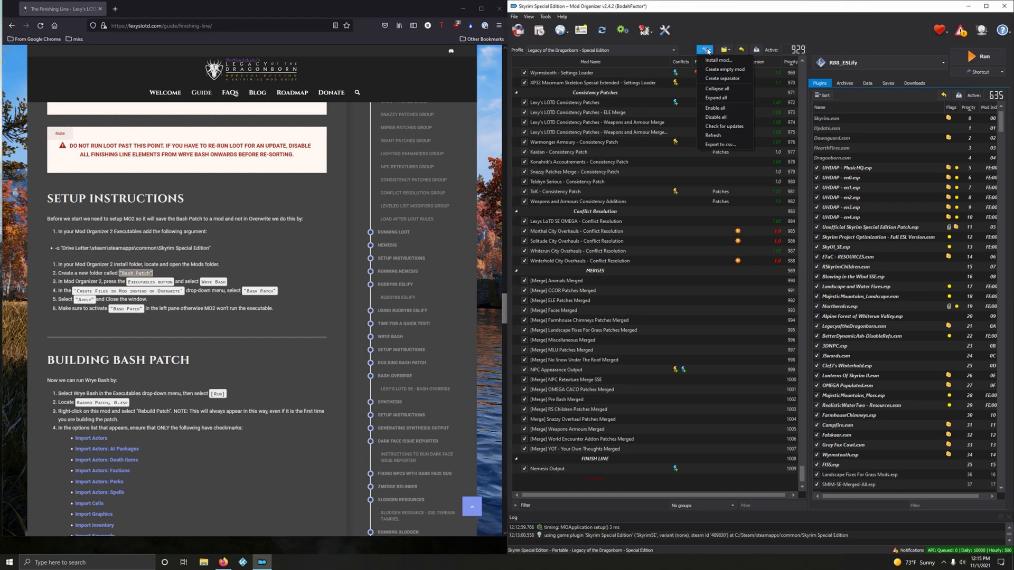
pyautogui.click(724, 70)
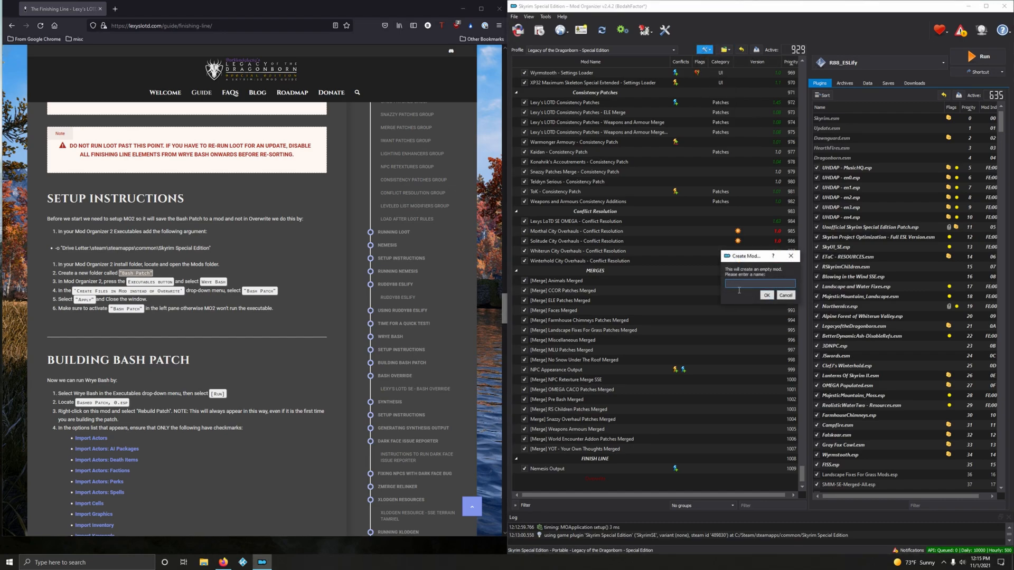
pyautogui.click(767, 295)
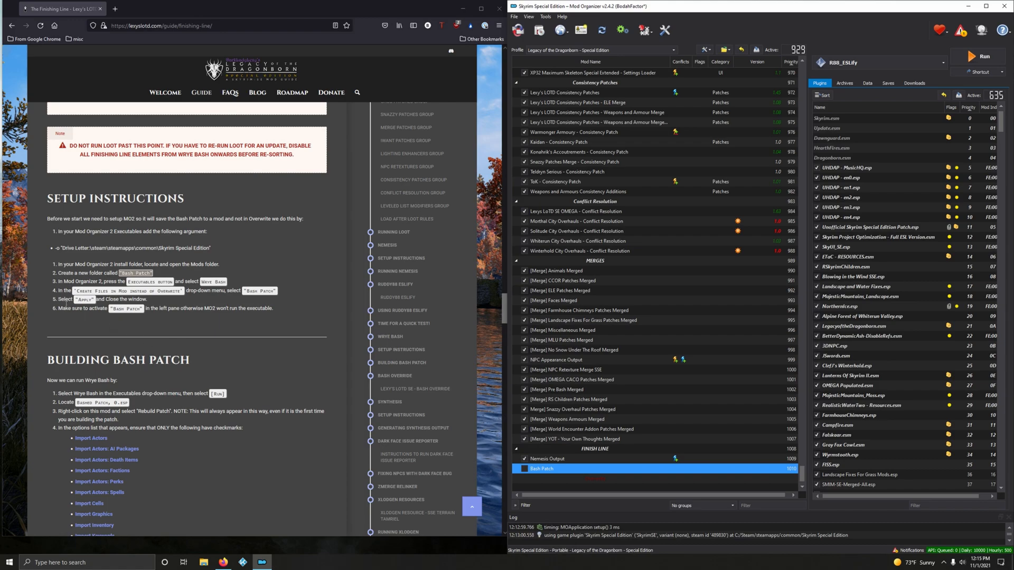
pyautogui.click(524, 468)
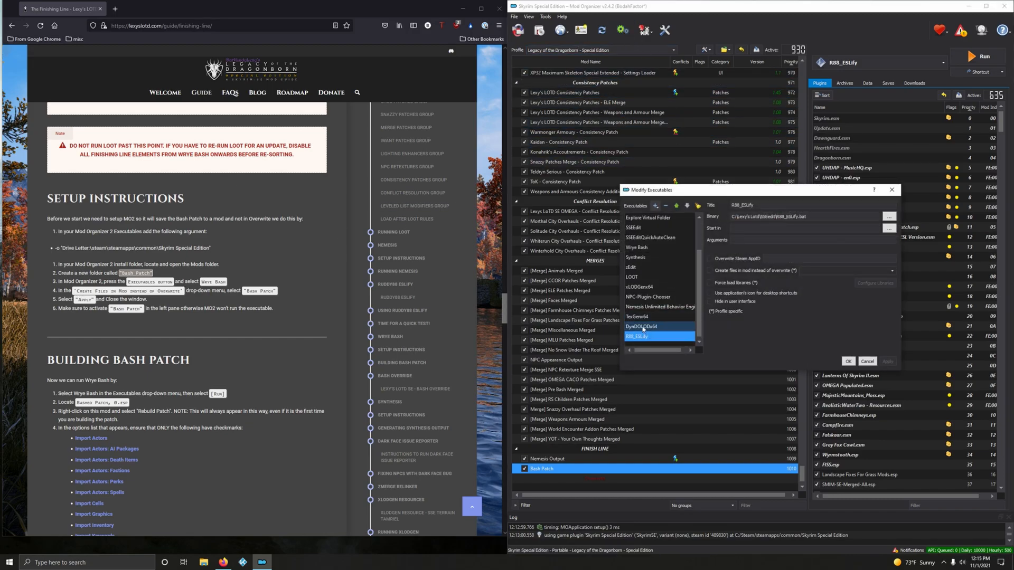
# Route Wrye Bash's created files into the Bash Patch mod instead of overwrite and save the settings.
pyautogui.click(637, 247)
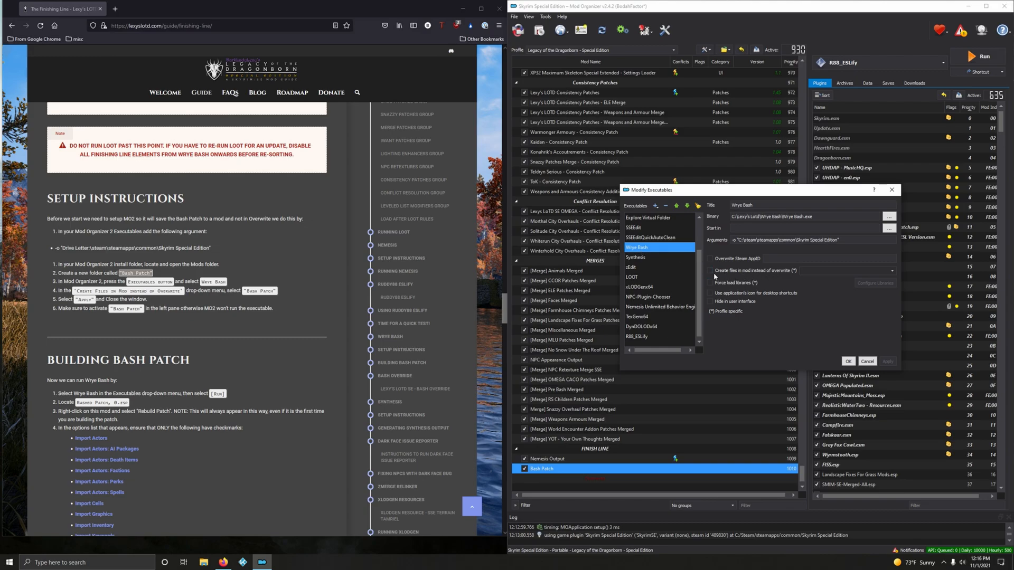
pyautogui.click(711, 270)
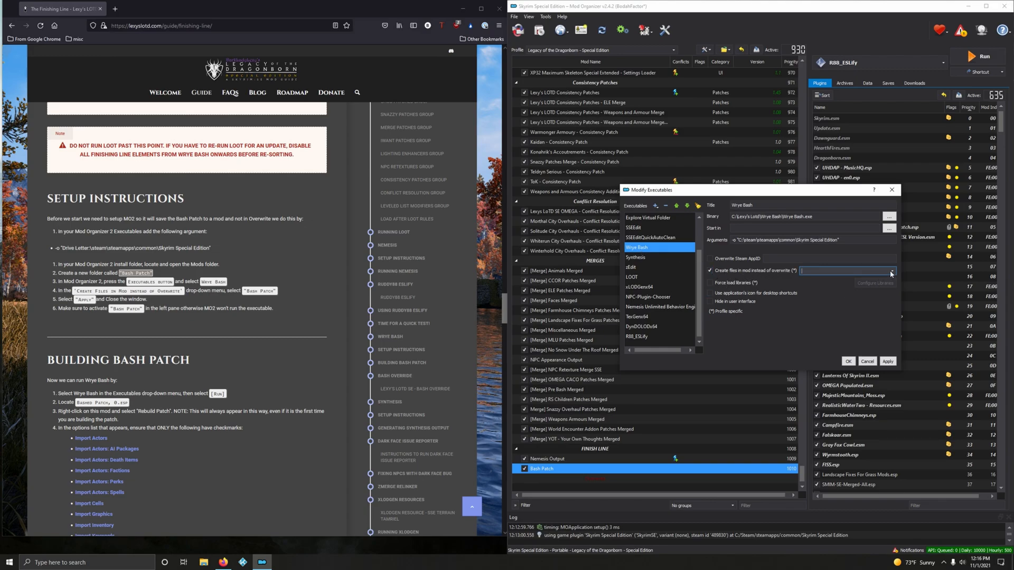
pyautogui.click(892, 272)
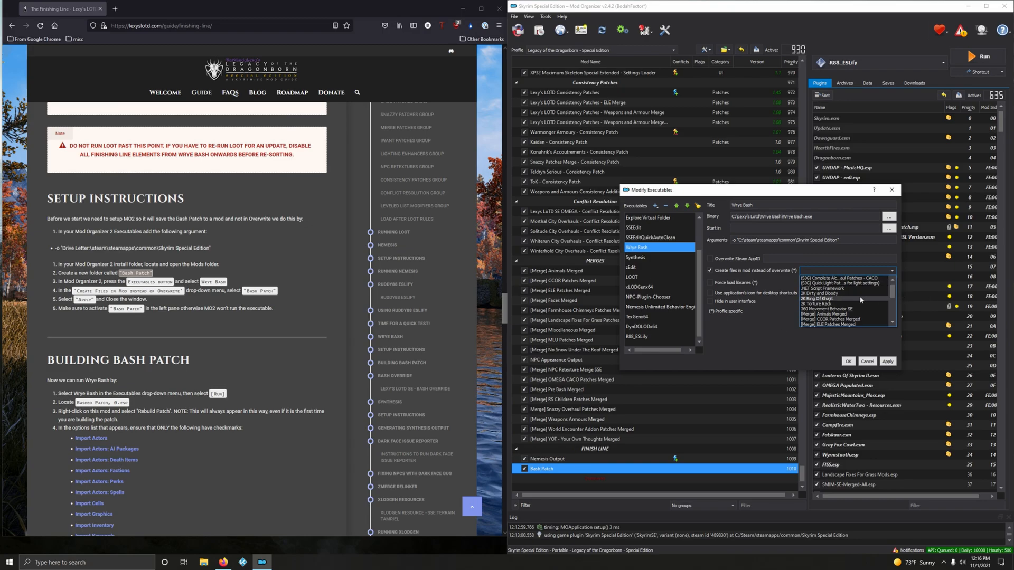
pyautogui.scroll(-3)
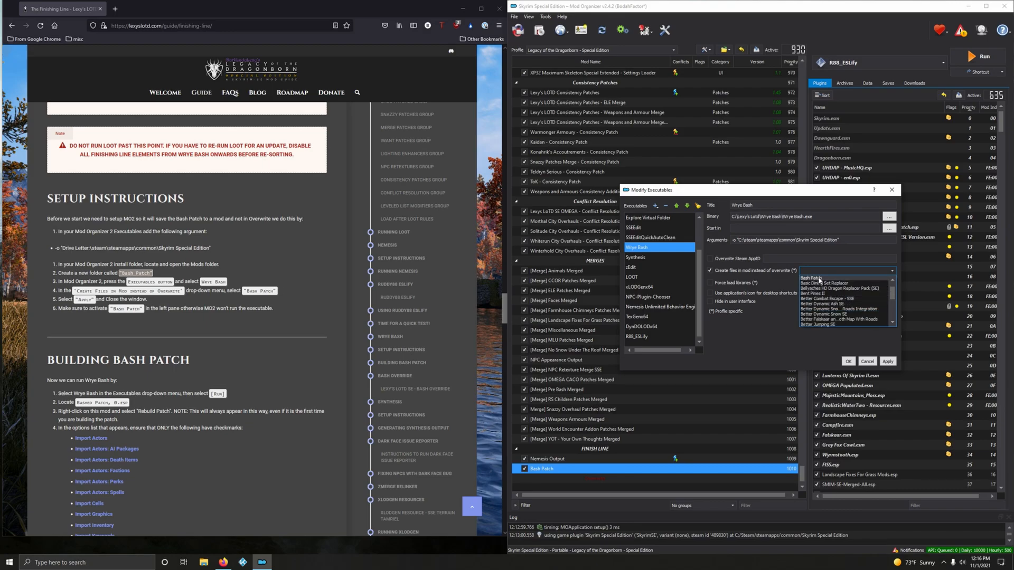
pyautogui.click(813, 283)
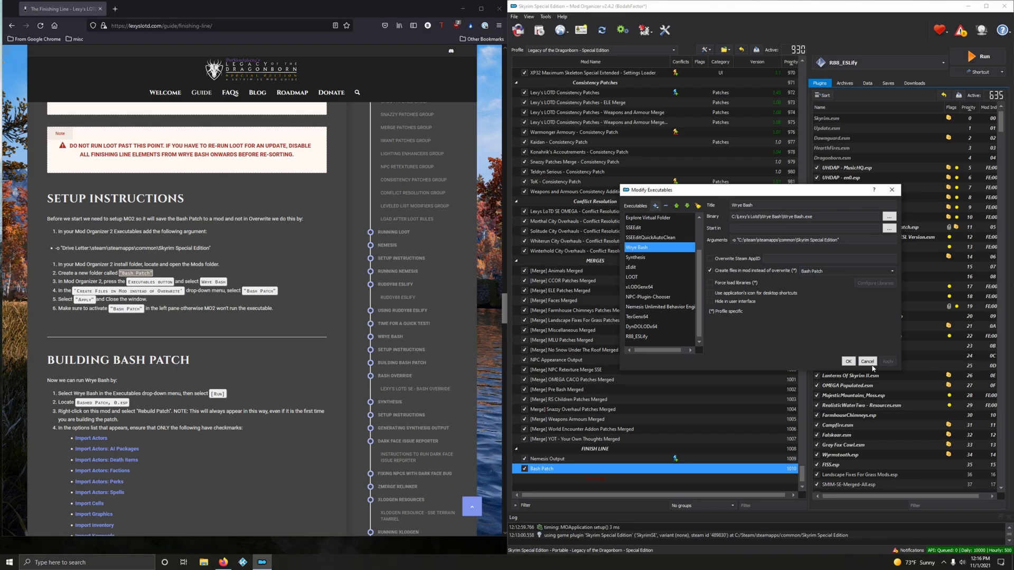
pyautogui.click(866, 361)
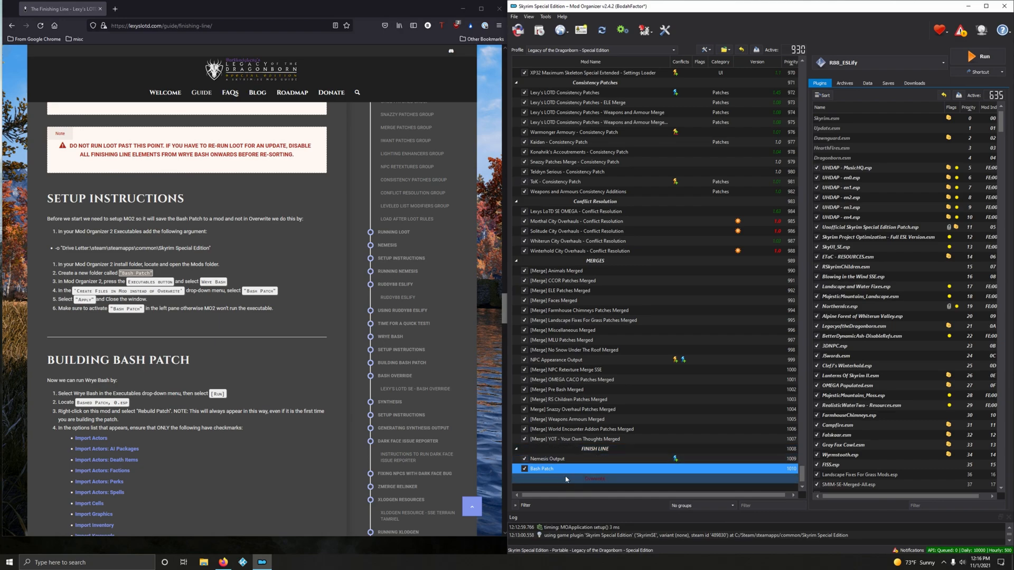
# Run Wrye Bash from the executables drop-down after scrolling the guide to Building Bash Patch.
pyautogui.scroll(-3)
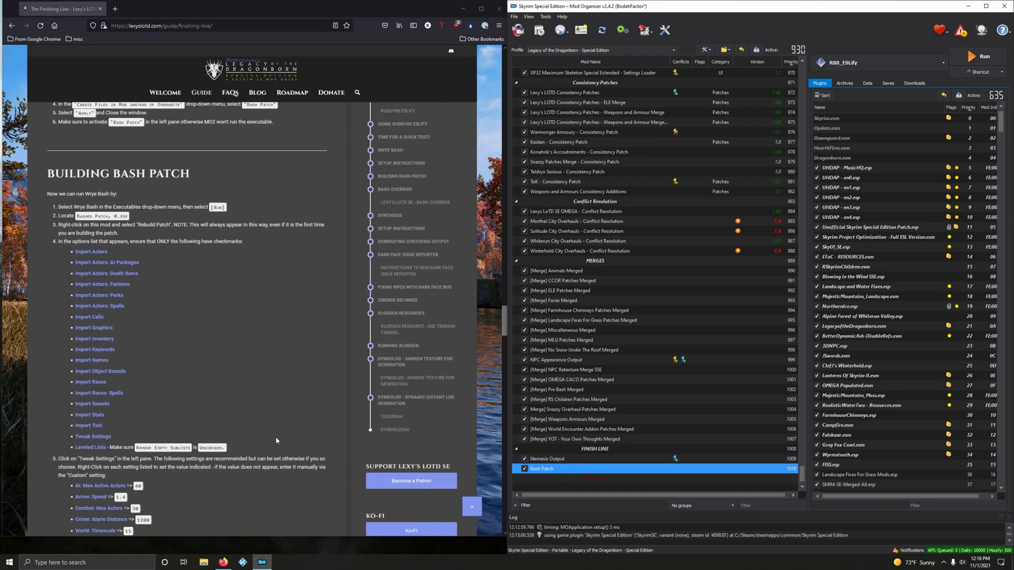
pyautogui.scroll(-3)
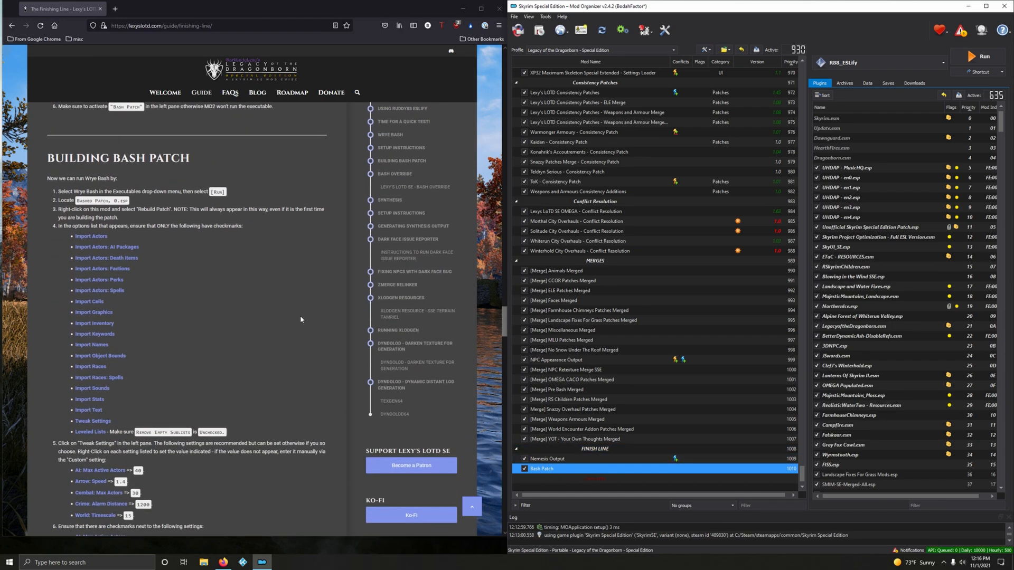
pyautogui.click(874, 62)
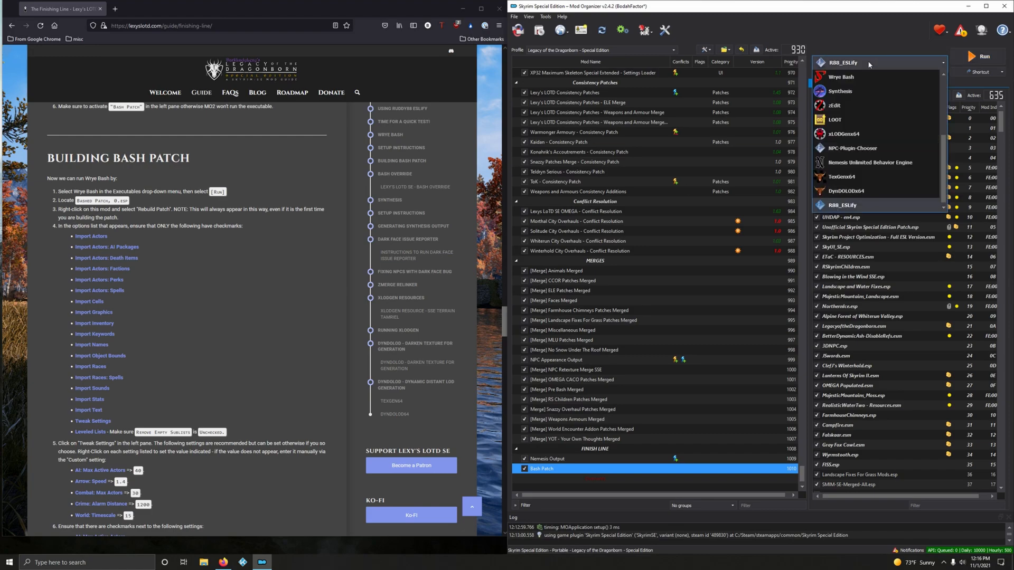
pyautogui.click(840, 76)
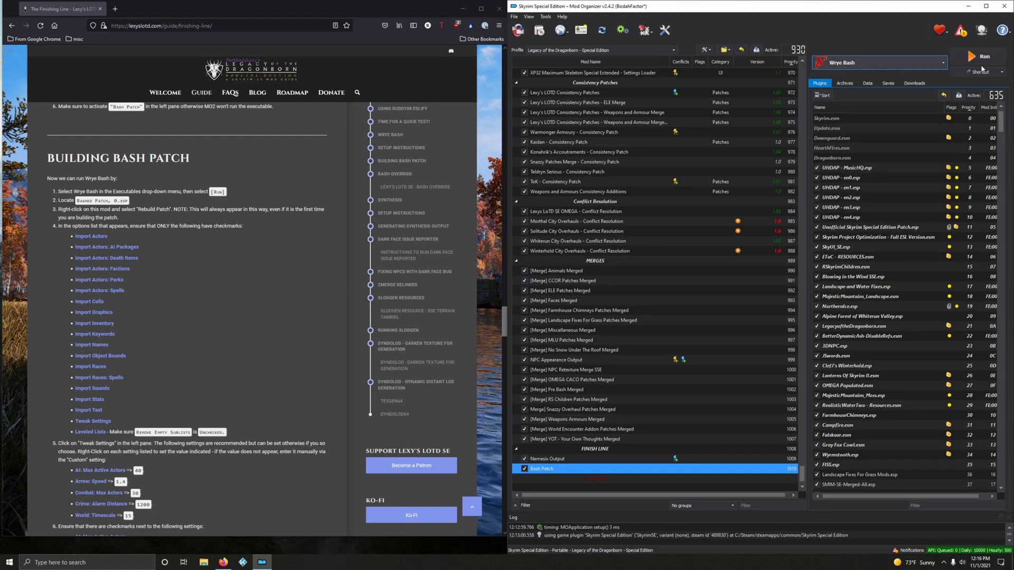
pyautogui.click(983, 56)
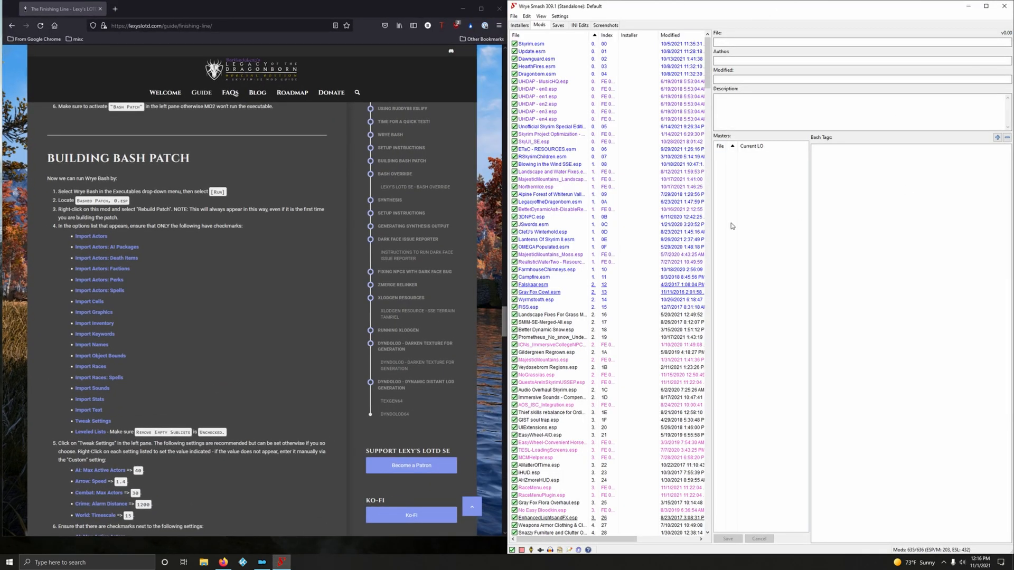
# Rebuild Patch on Bashed Patch, 0.esp at the bottom of the Mods list.
pyautogui.scroll(-3)
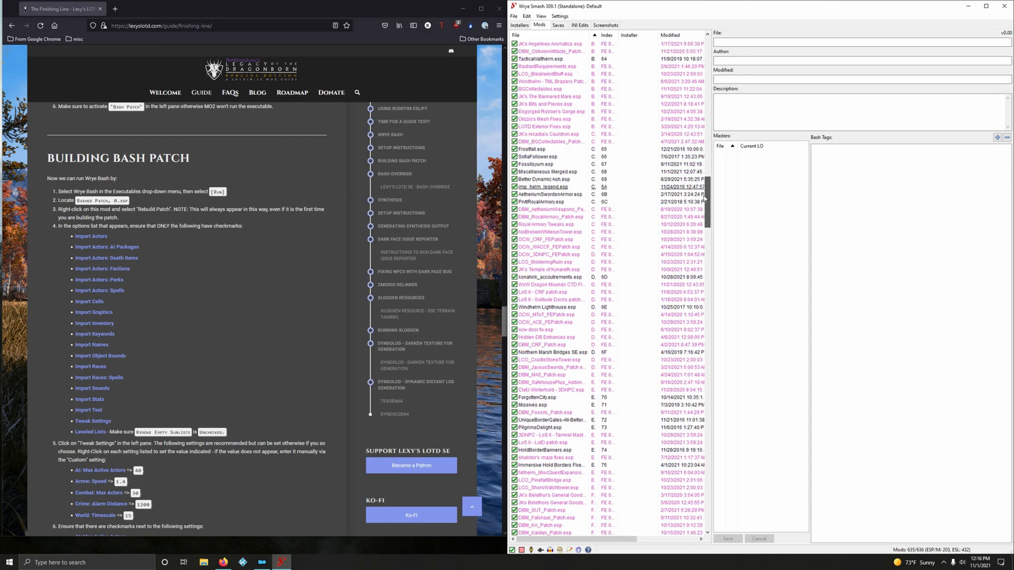
pyautogui.scroll(3)
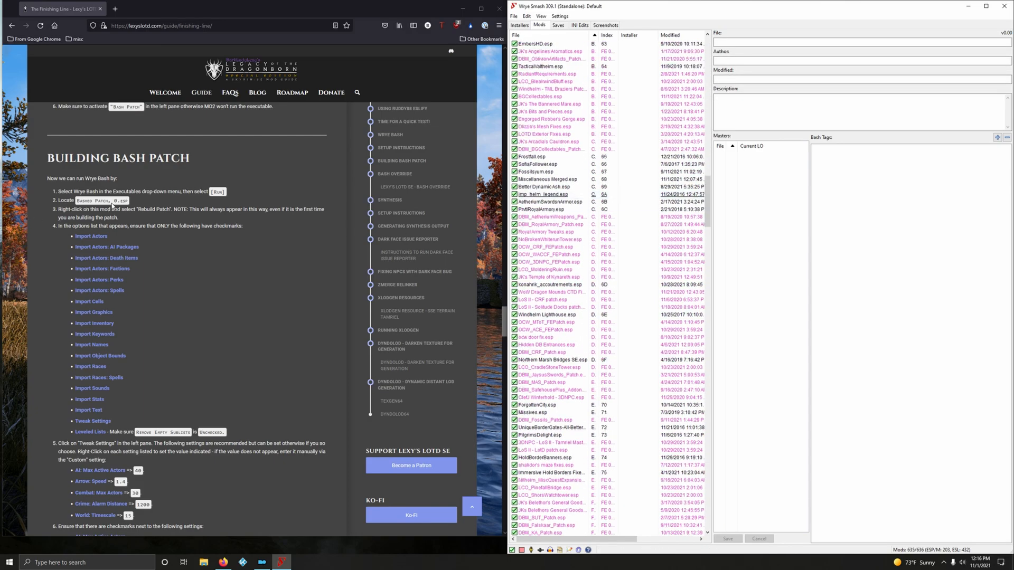
pyautogui.scroll(-3)
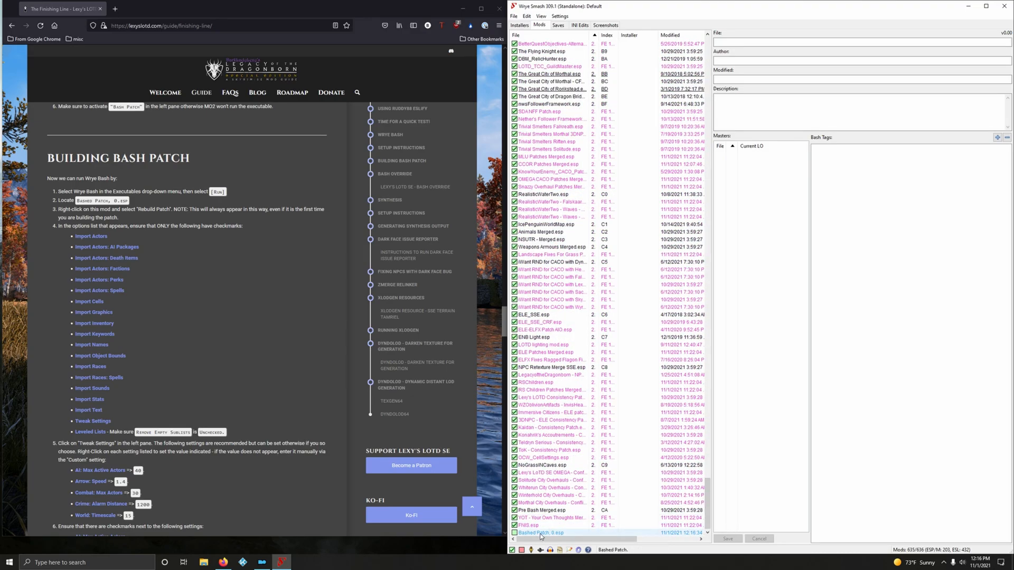
pyautogui.rightClick(541, 533)
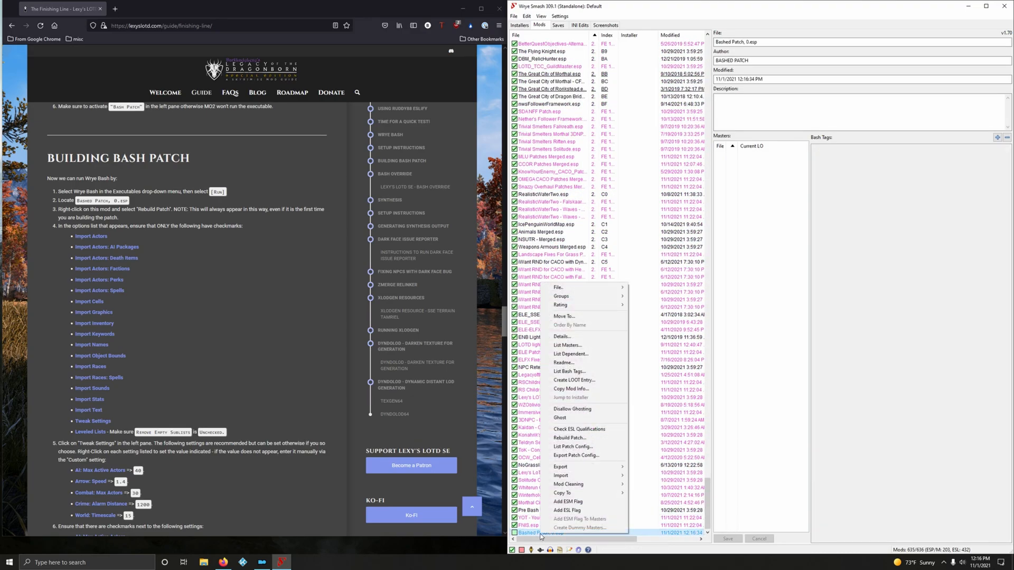
pyautogui.click(569, 437)
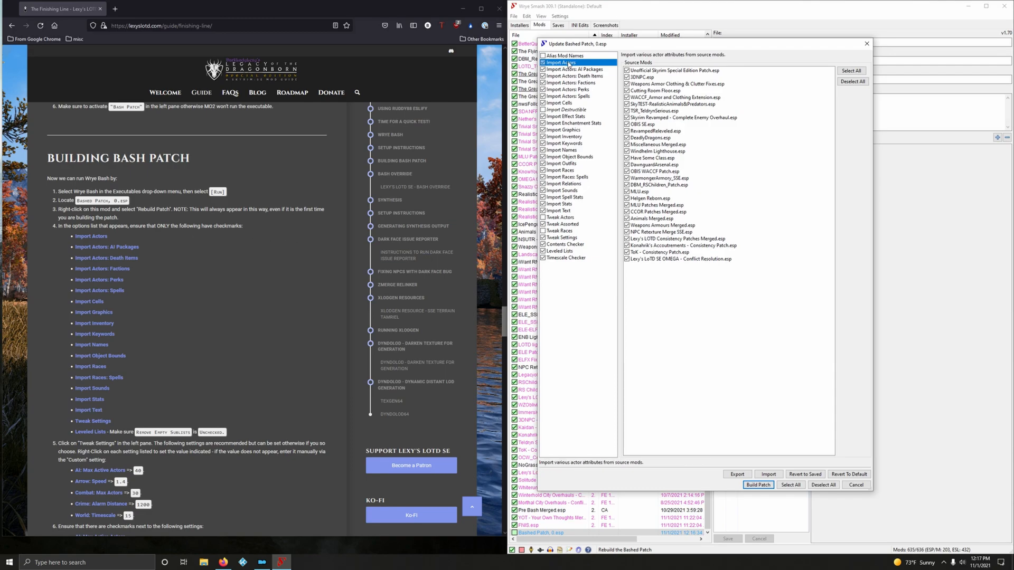
# Review the Import Actors, Death Items, Perks, Spells, Effect Stats, Enchantment Stats, Graphics and Keywords patchers.
pyautogui.click(575, 70)
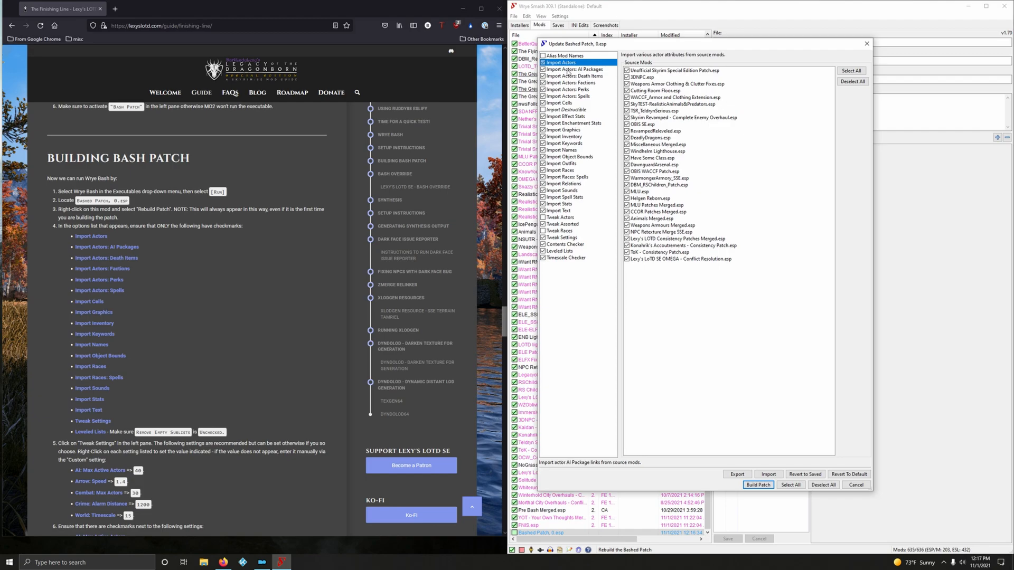
pyautogui.click(573, 76)
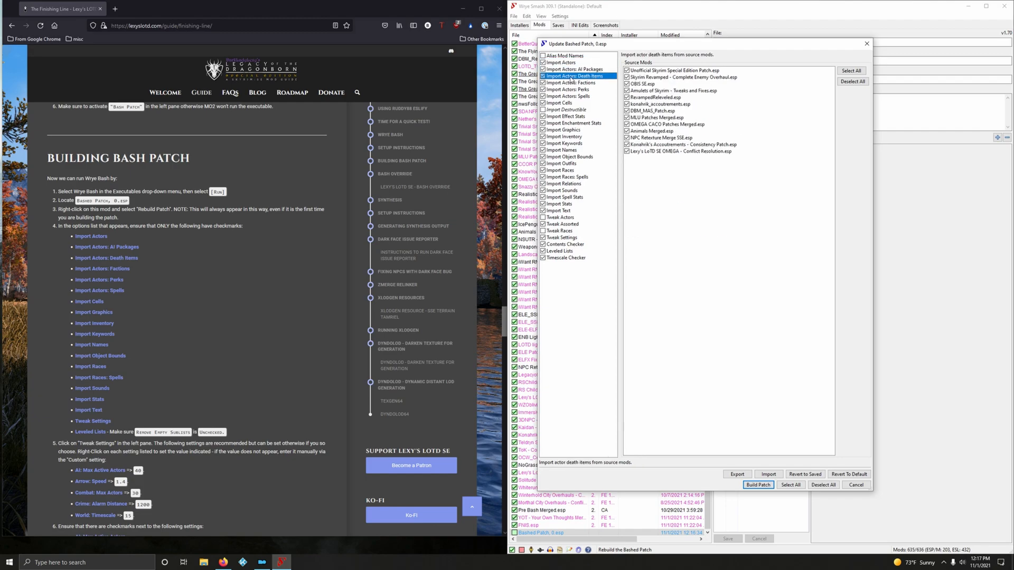
pyautogui.click(568, 89)
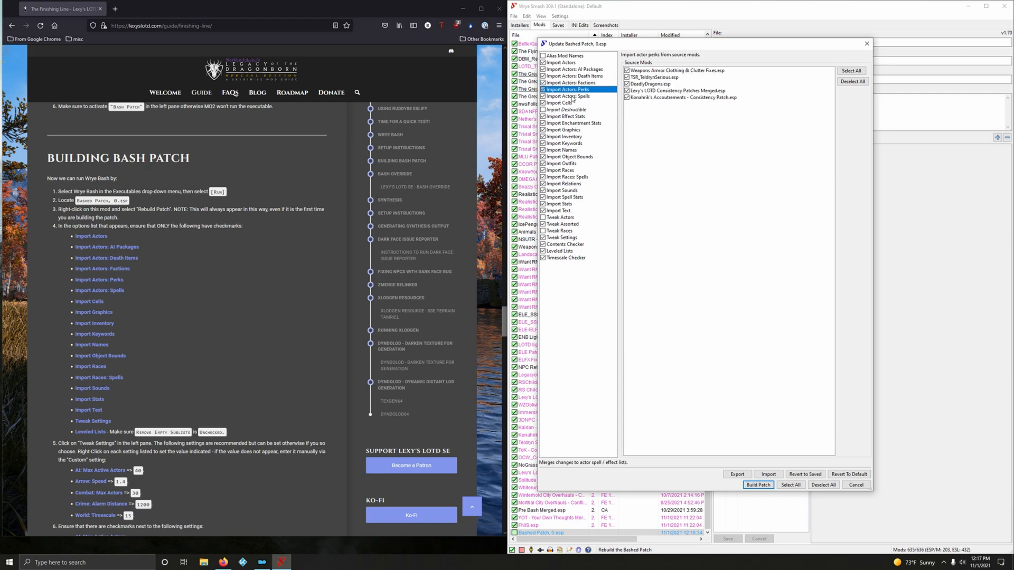
pyautogui.click(560, 102)
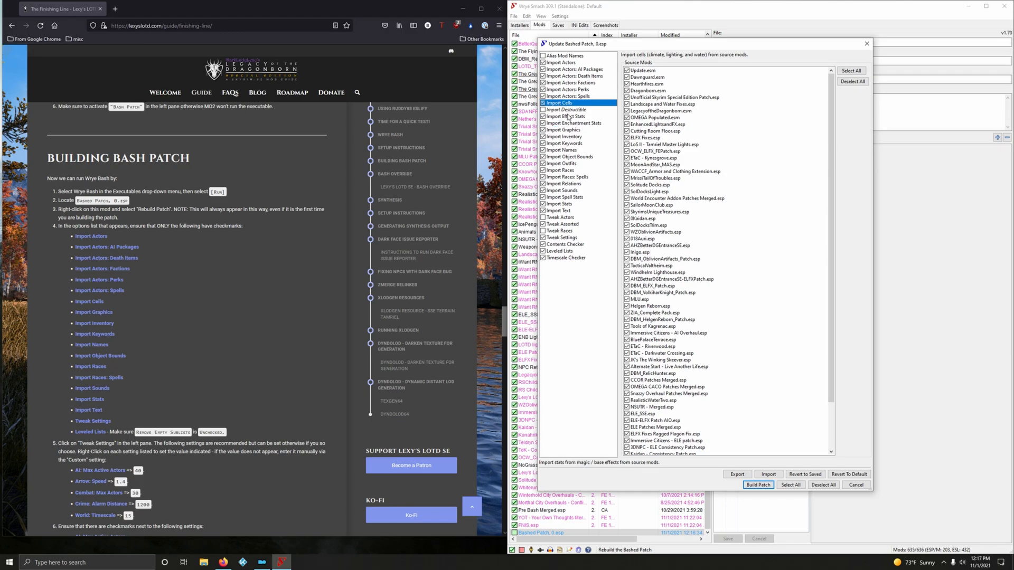
pyautogui.click(567, 117)
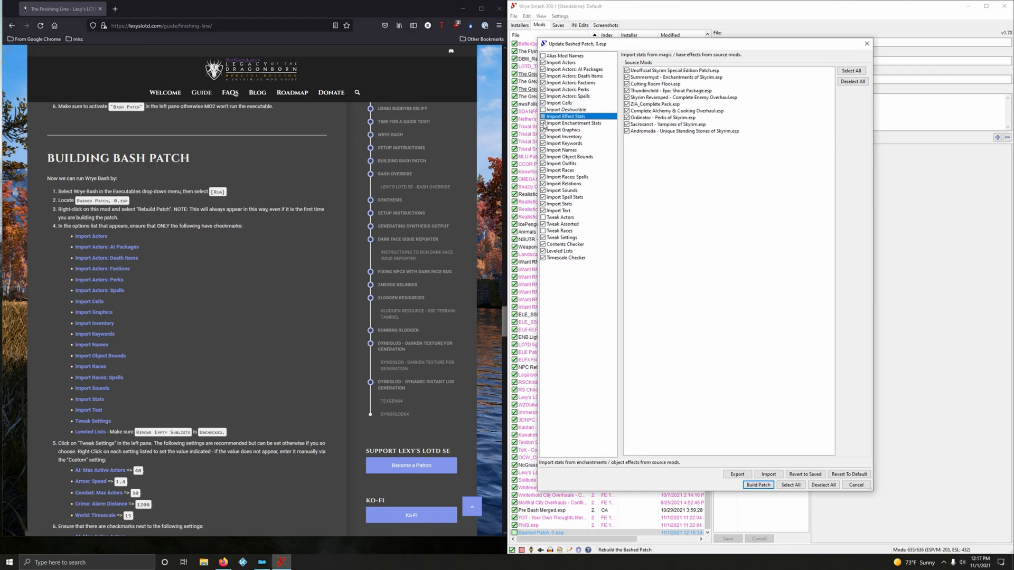
pyautogui.click(572, 122)
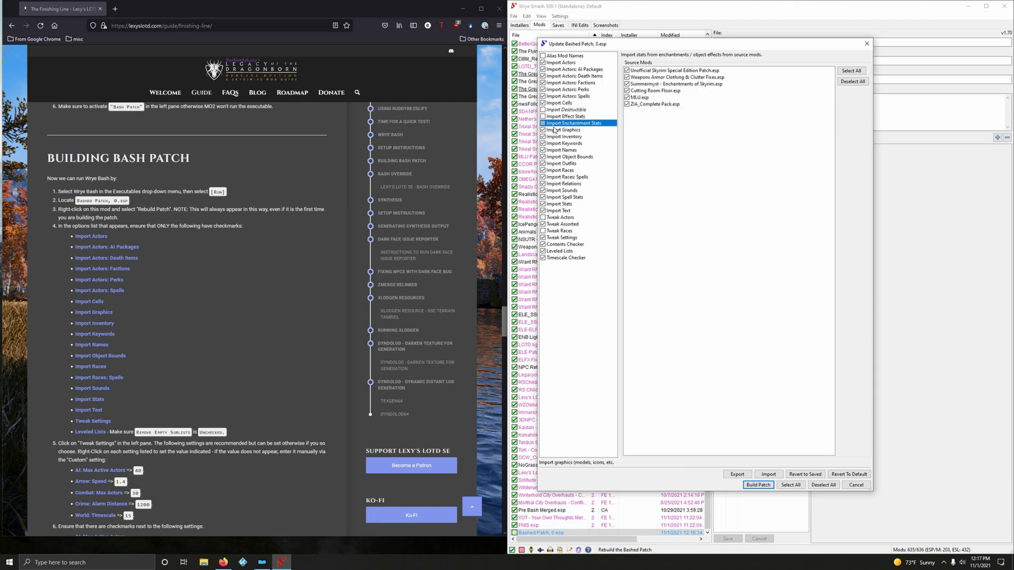
pyautogui.click(563, 130)
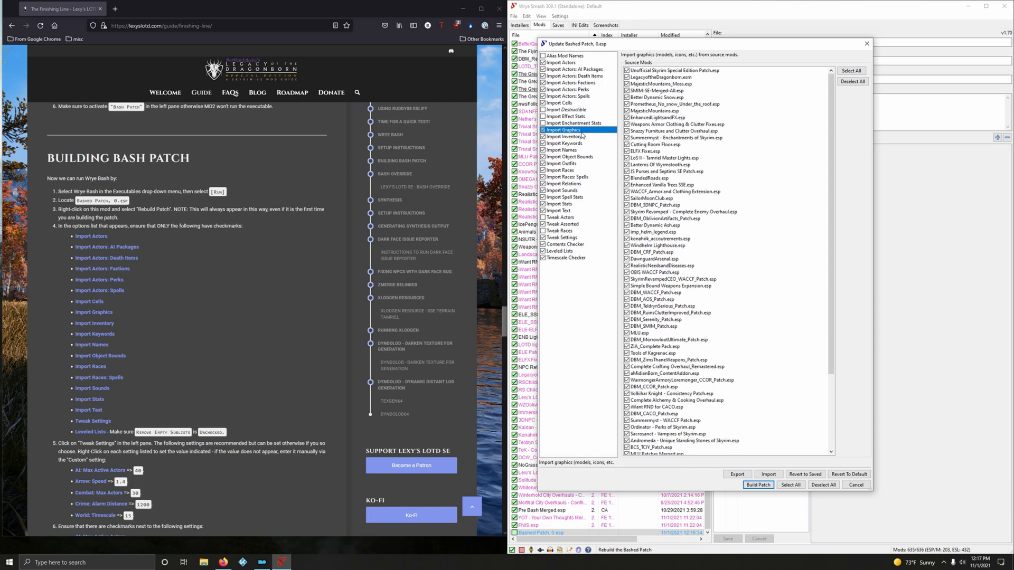
pyautogui.click(564, 142)
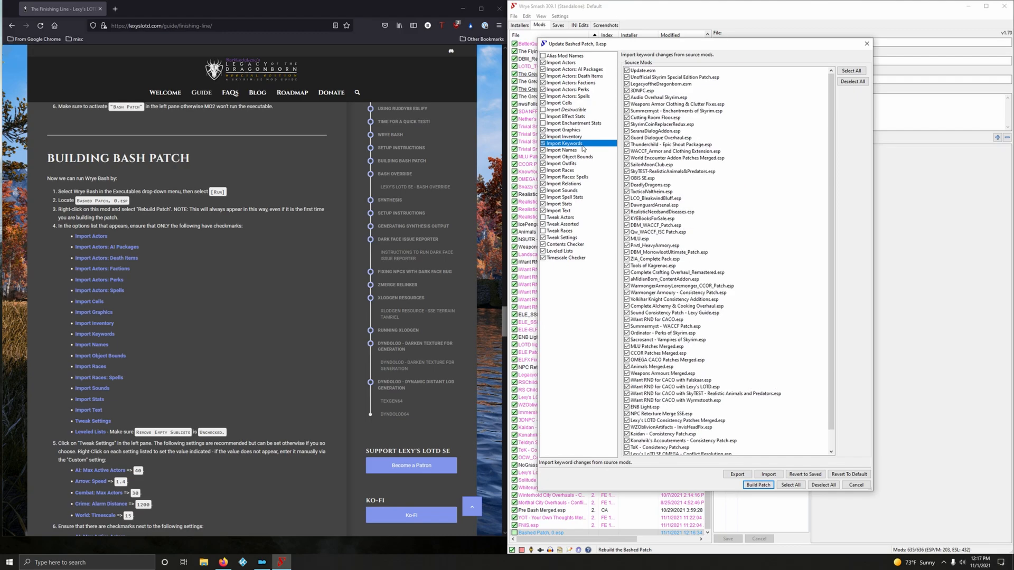
# Review the Import Names, Object Bounds, Races: Spells, Relations, Sounds, Spell Stats, Stats and Text patchers.
pyautogui.click(563, 149)
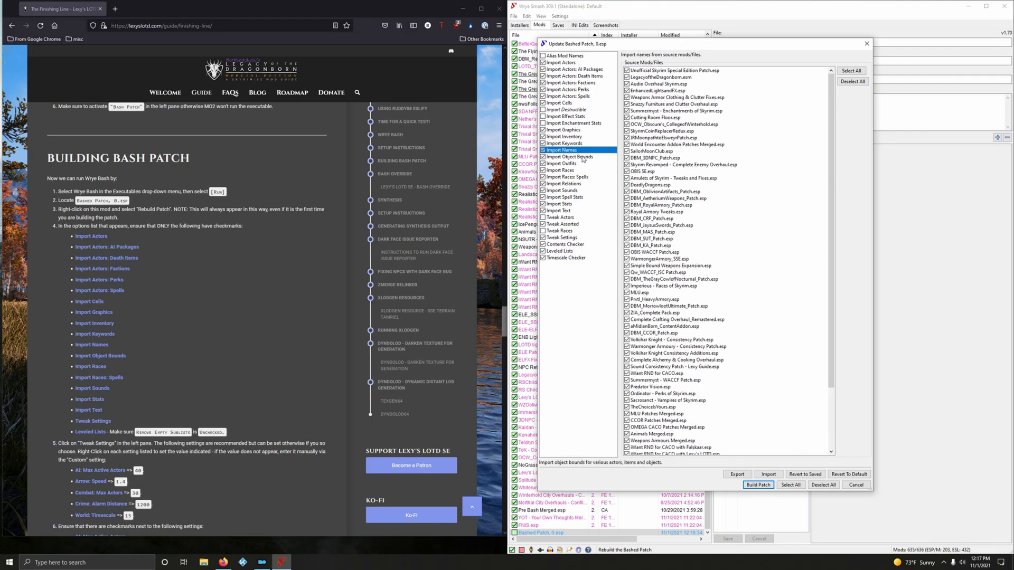
pyautogui.click(563, 163)
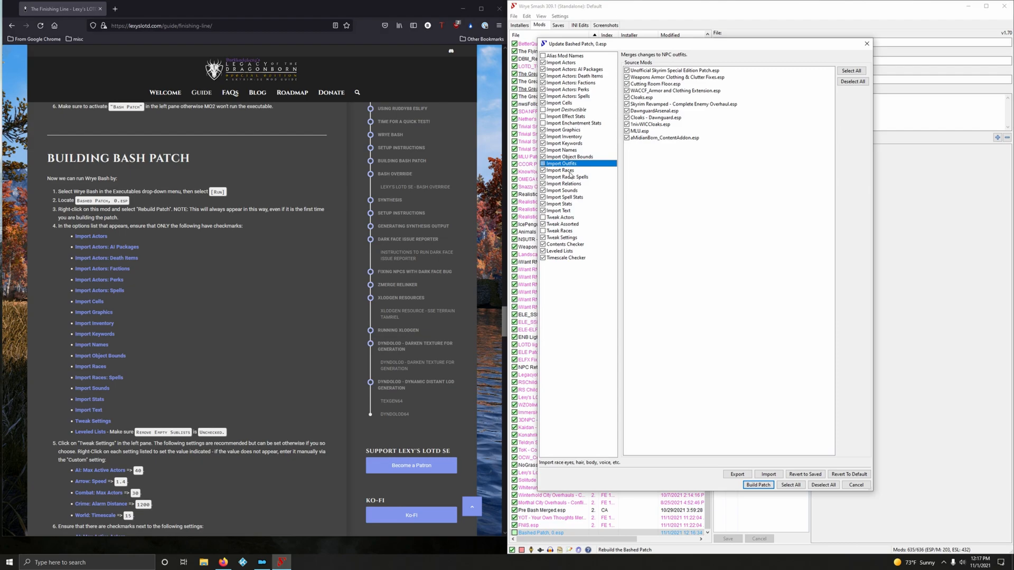
pyautogui.click(567, 176)
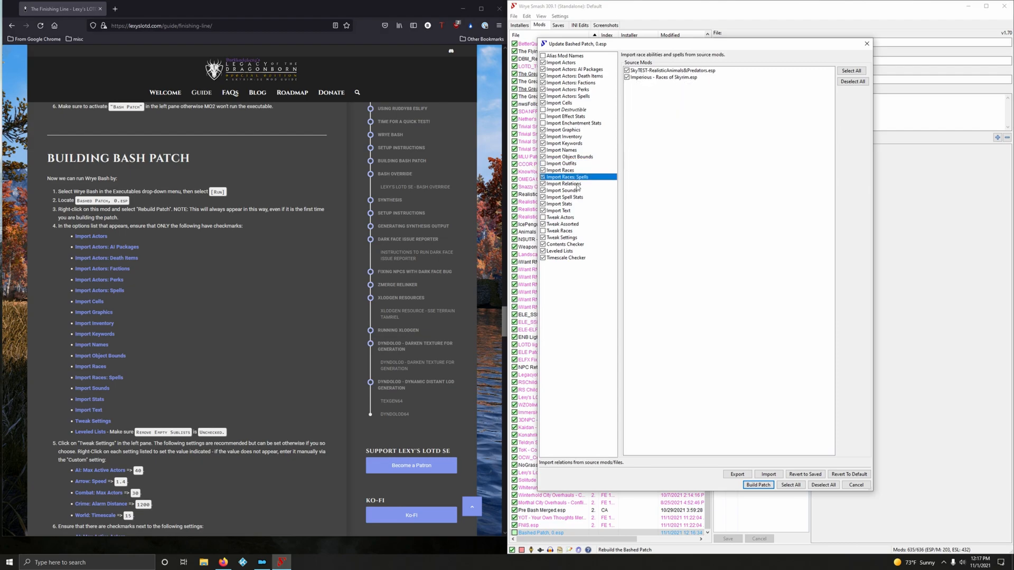
pyautogui.click(564, 184)
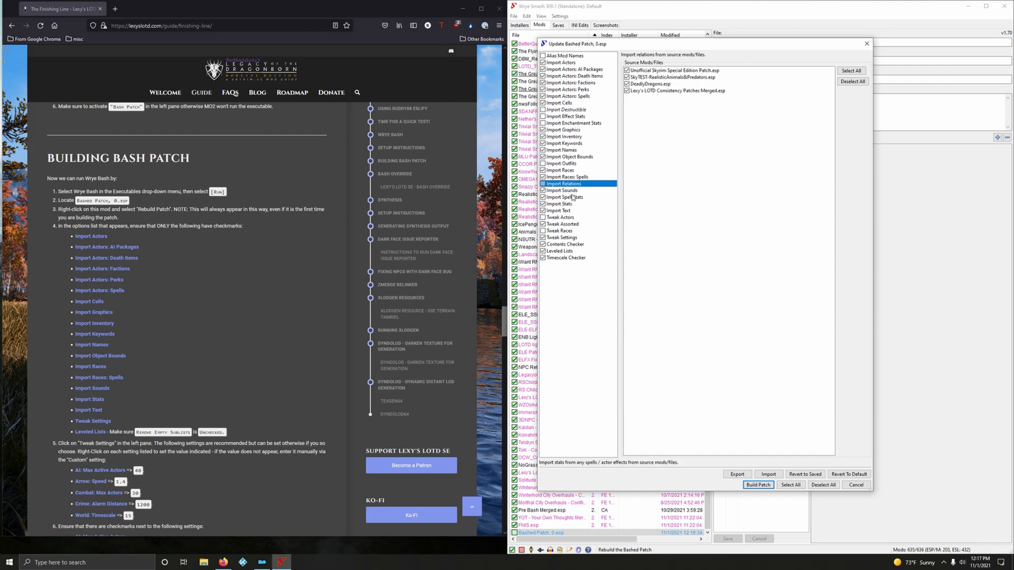
pyautogui.click(562, 191)
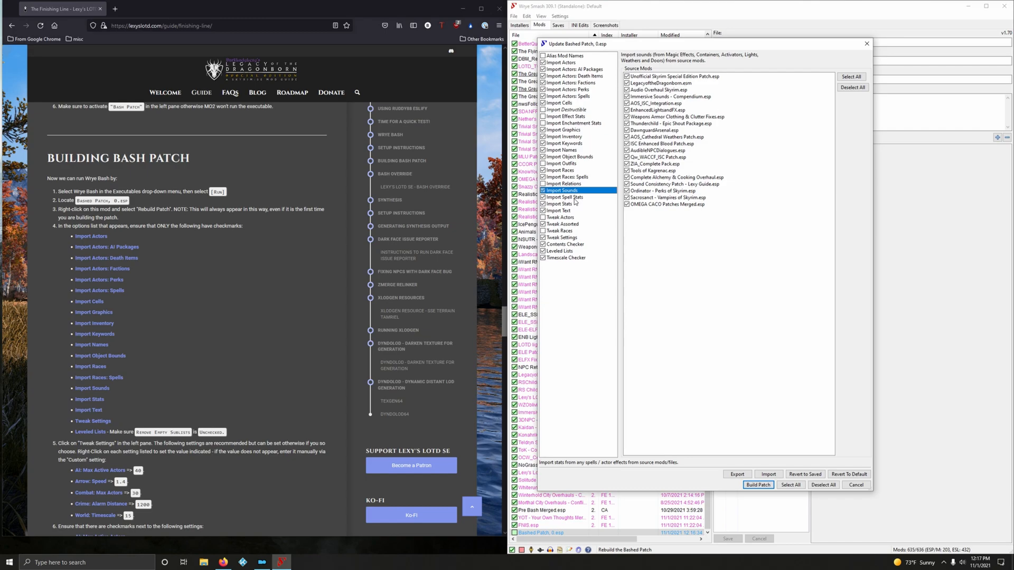
pyautogui.click(563, 197)
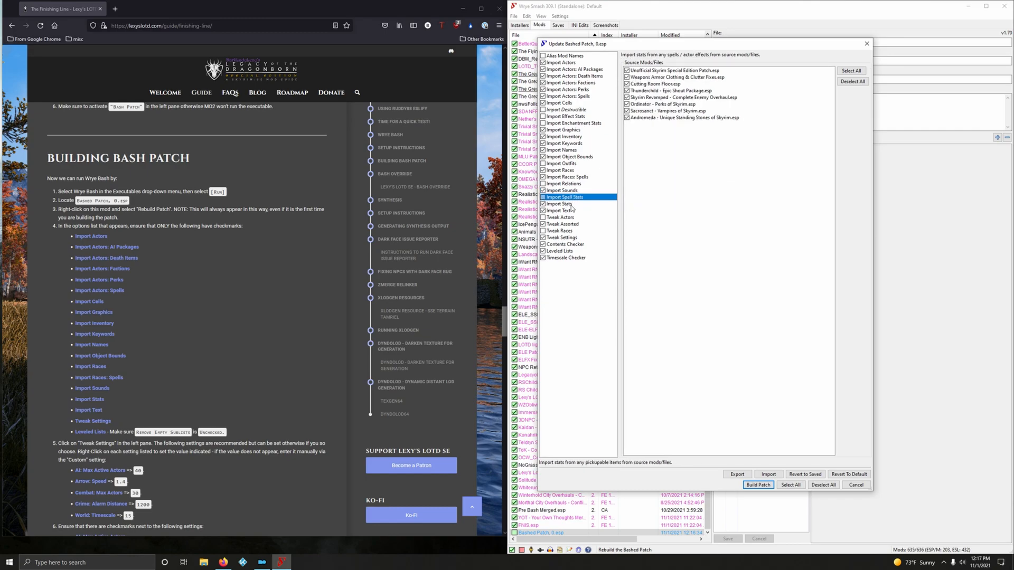
pyautogui.click(562, 203)
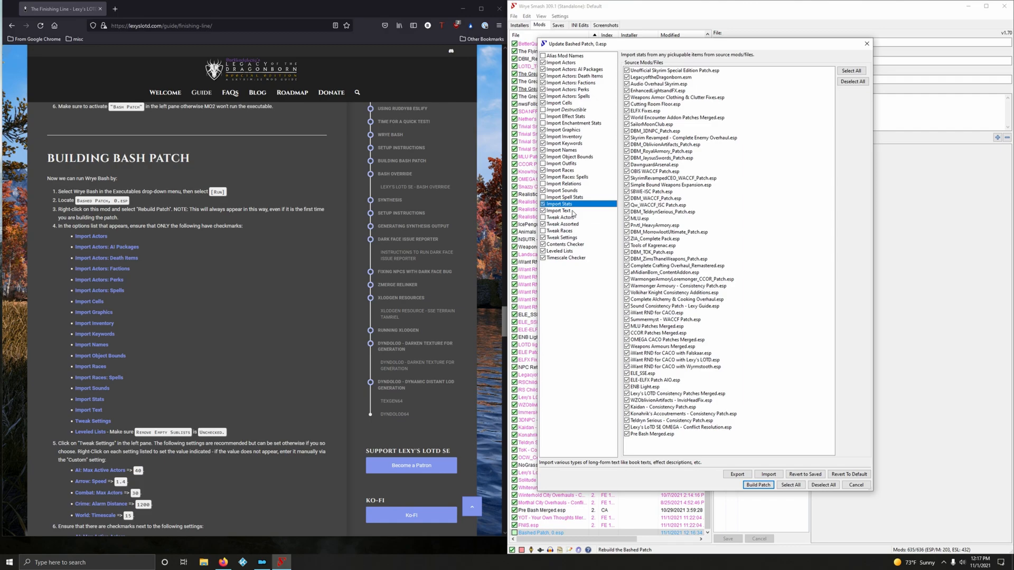
pyautogui.click(557, 210)
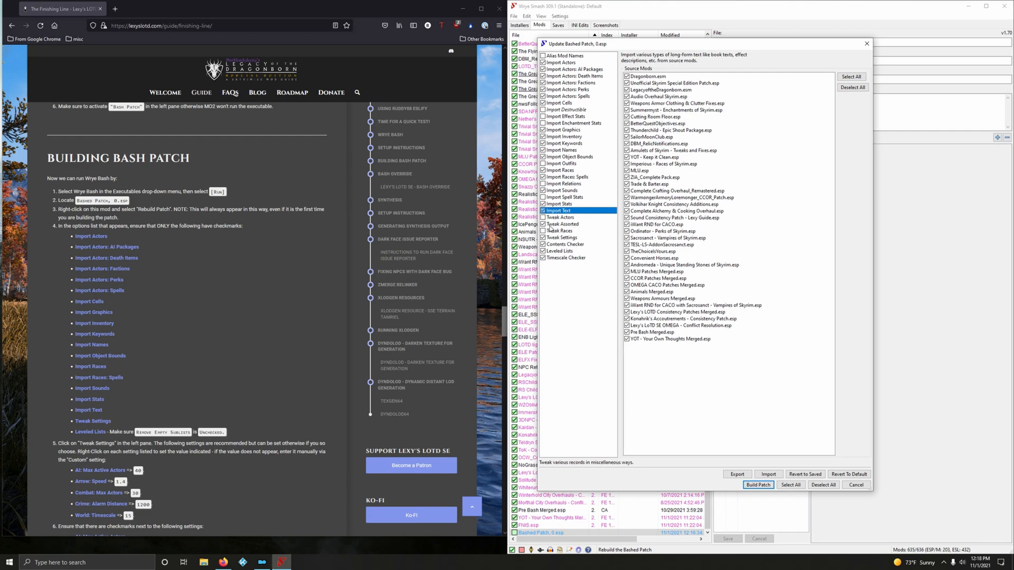
# Review the Tweak Assorted, Tweak Settings and Contents Checker patchers against the guide.
pyautogui.click(562, 224)
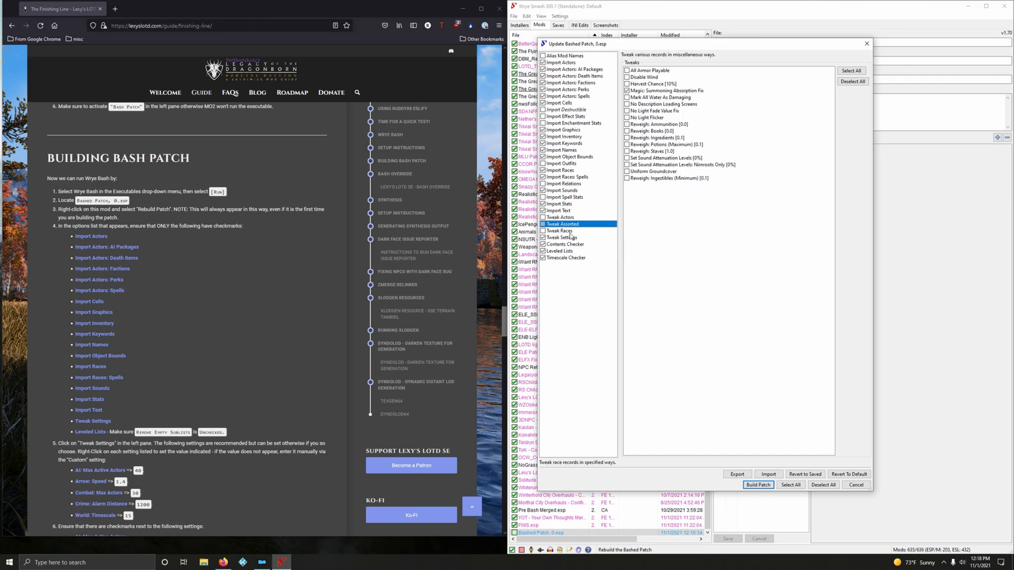
pyautogui.click(561, 237)
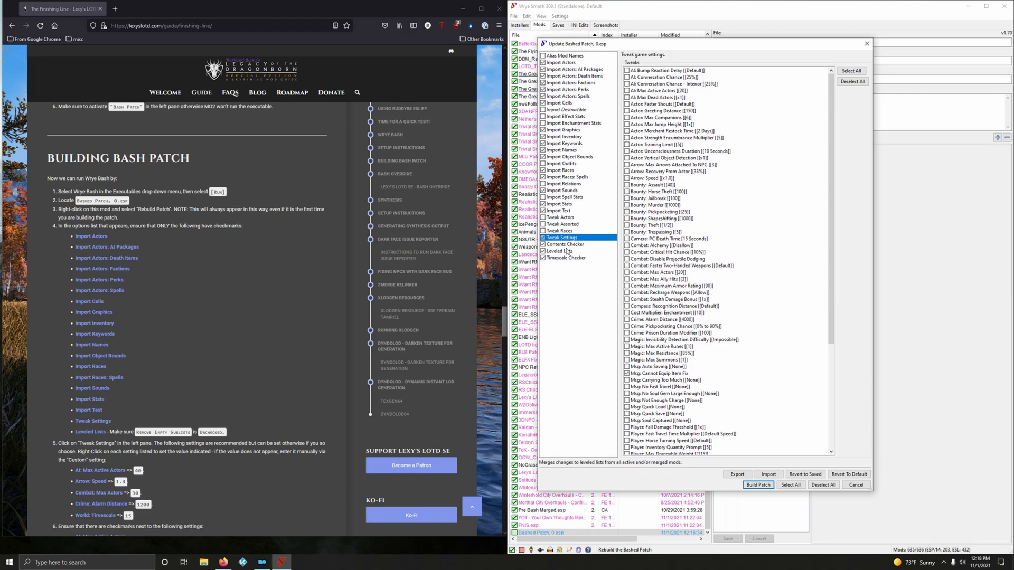
pyautogui.click(565, 244)
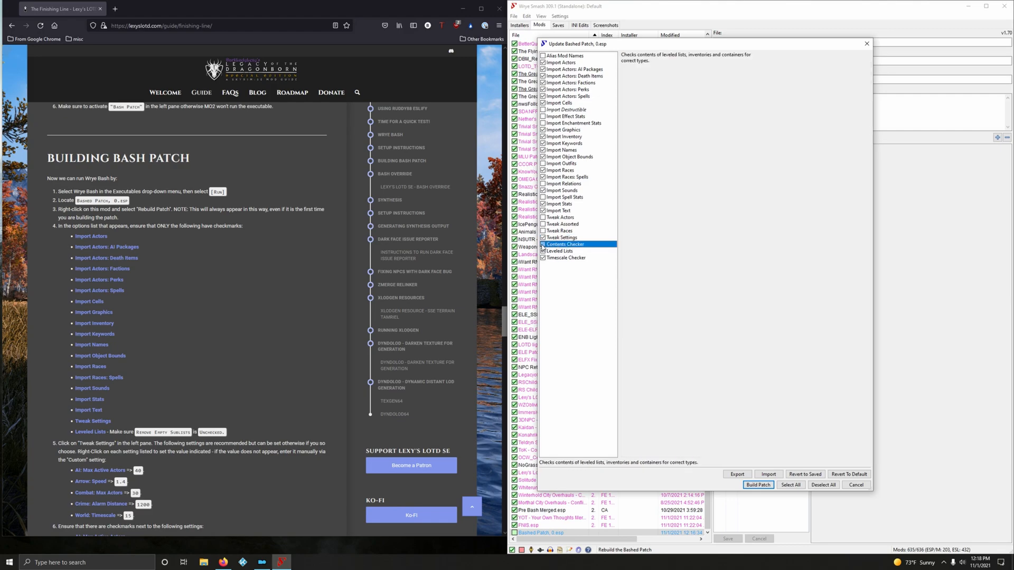
pyautogui.scroll(-3)
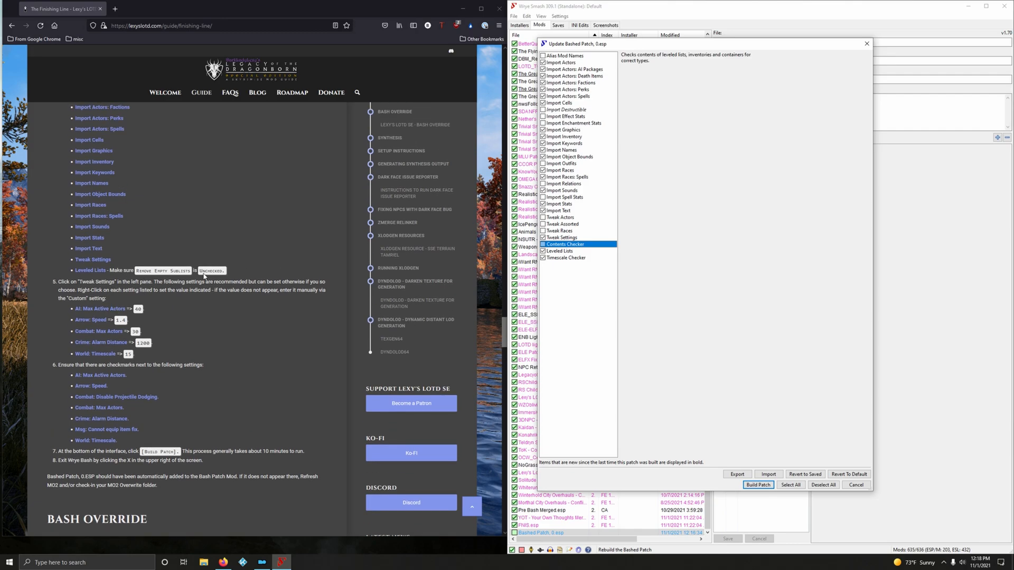
# Confirm Leveled Lists has Remove Empty Sublists unchecked, check Timescale Checker, then show Tweak Settings.
pyautogui.click(563, 251)
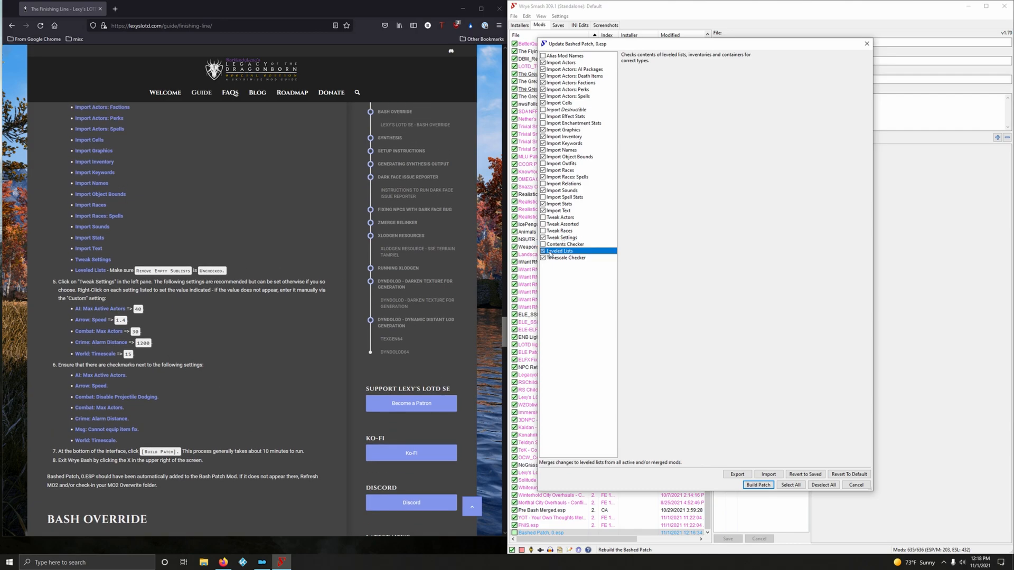
pyautogui.click(561, 250)
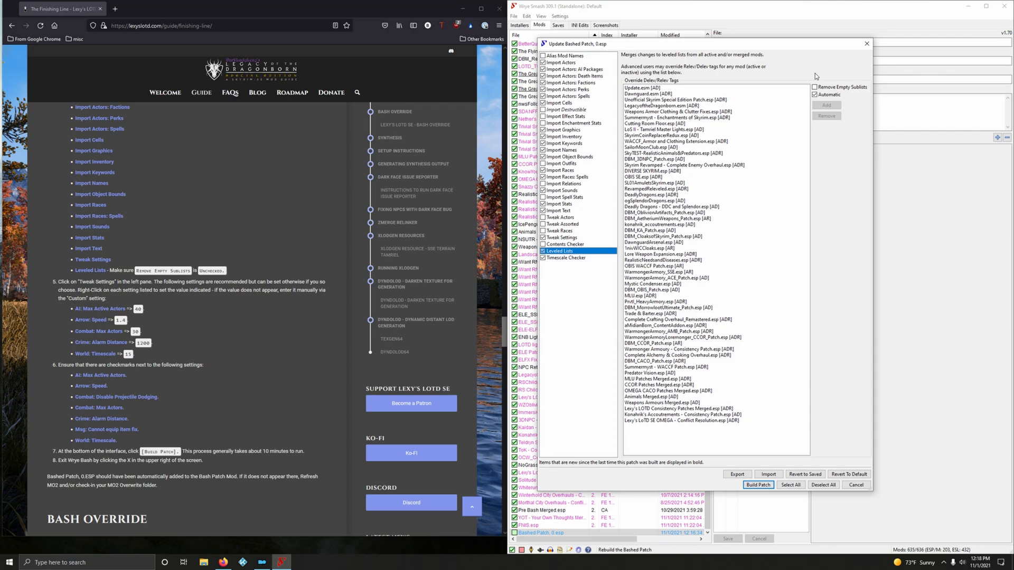
pyautogui.moveTo(612, 278)
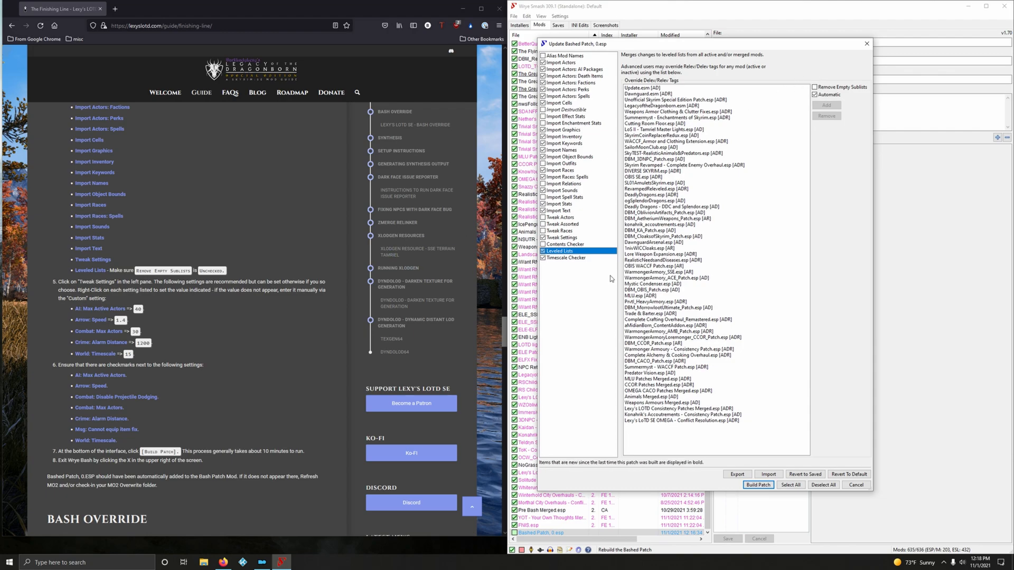
pyautogui.click(566, 258)
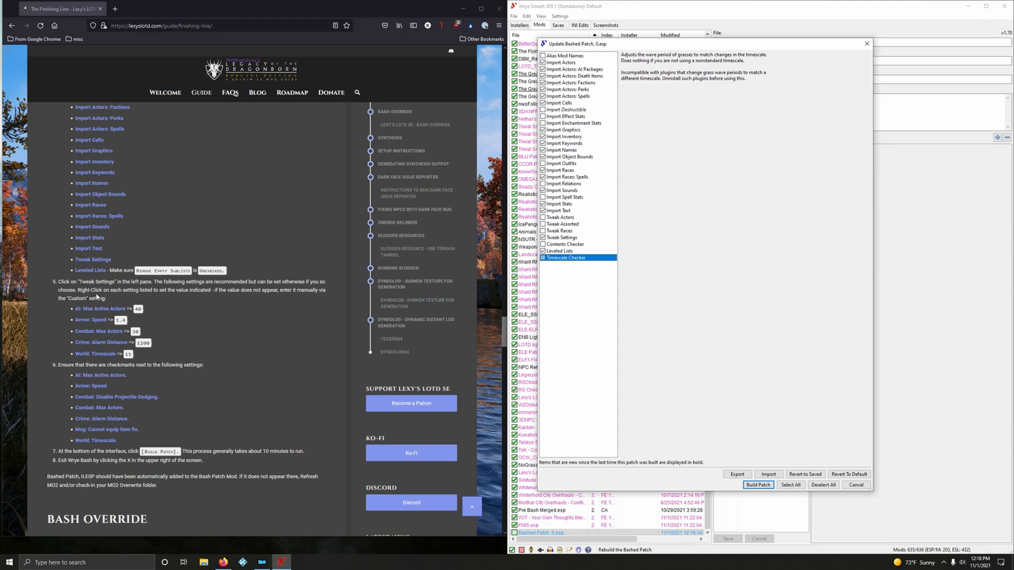
pyautogui.click(562, 237)
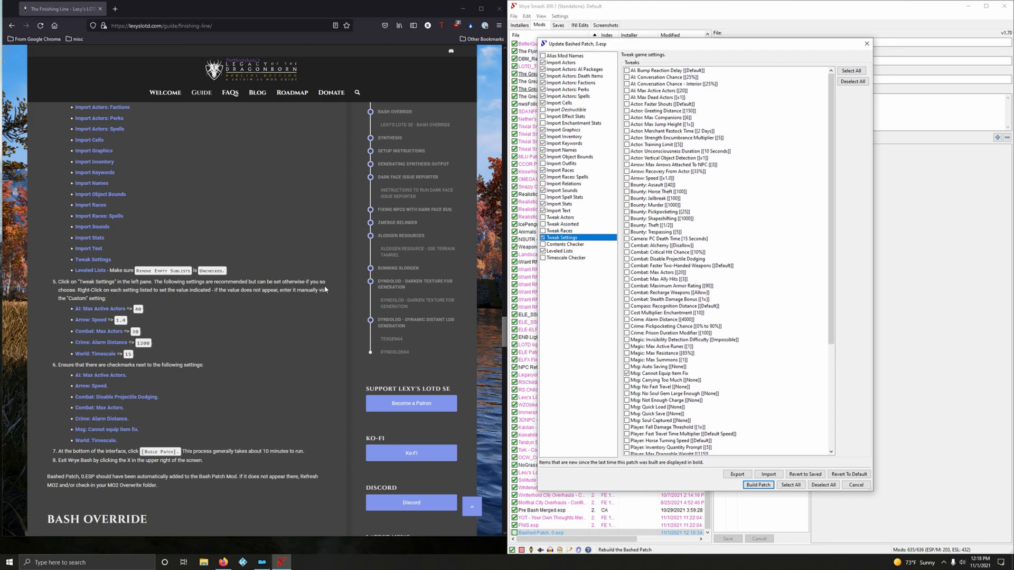
pyautogui.moveTo(105, 298)
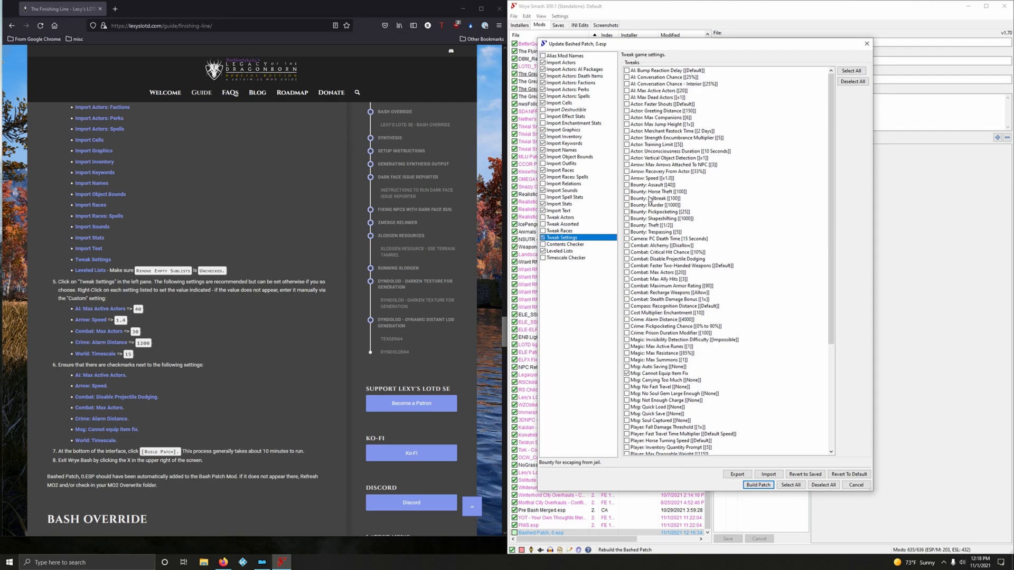
pyautogui.moveTo(641, 97)
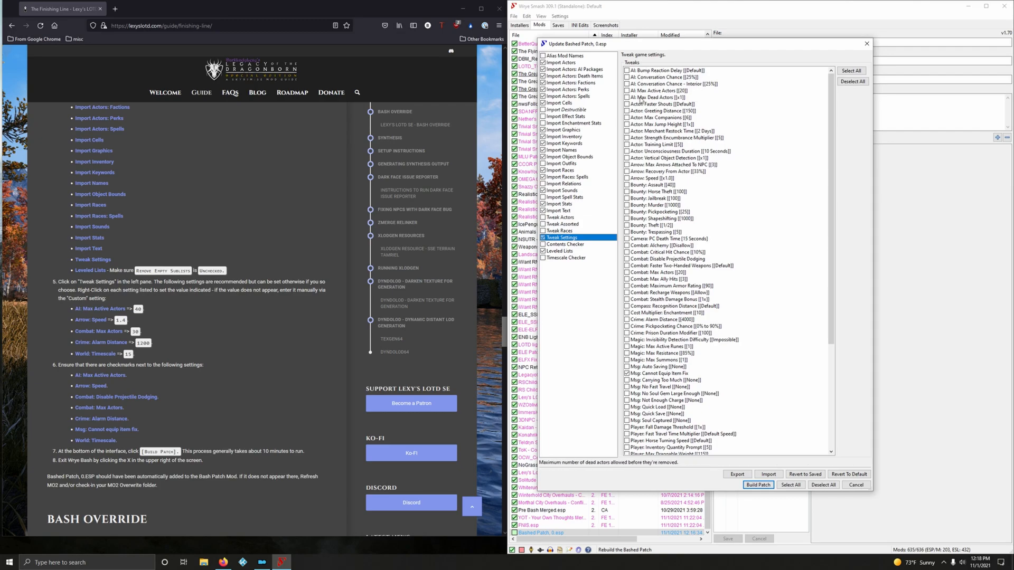
# Set AI: Max Active Actors to a custom value of 40.
pyautogui.click(659, 91)
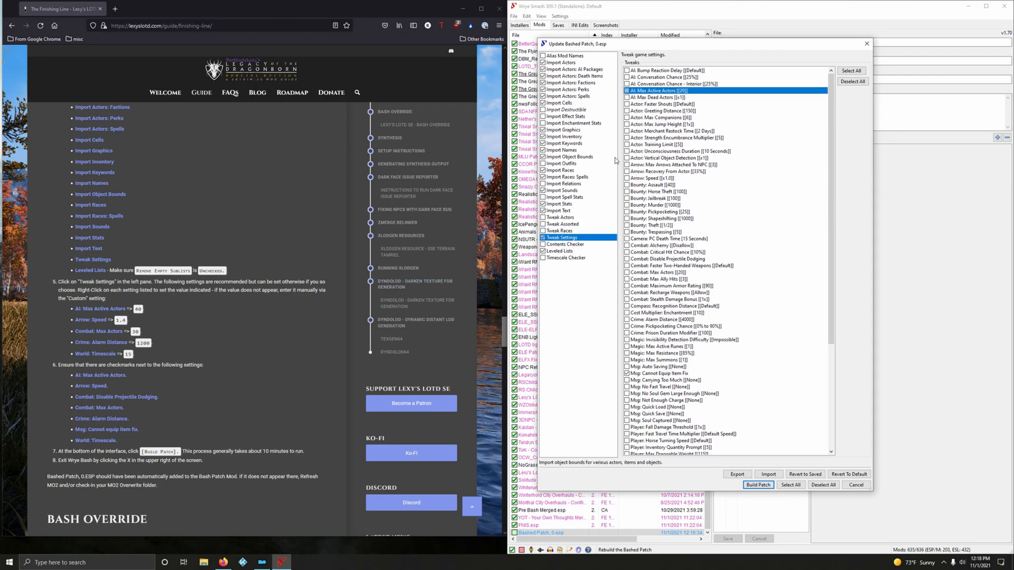
pyautogui.click(660, 91)
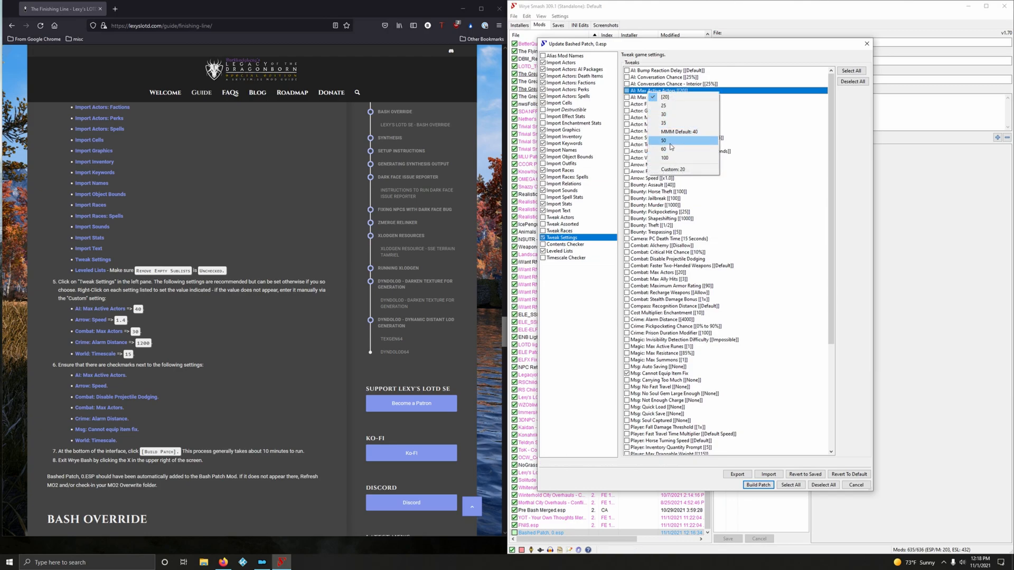
pyautogui.click(673, 169)
pyautogui.write('40')
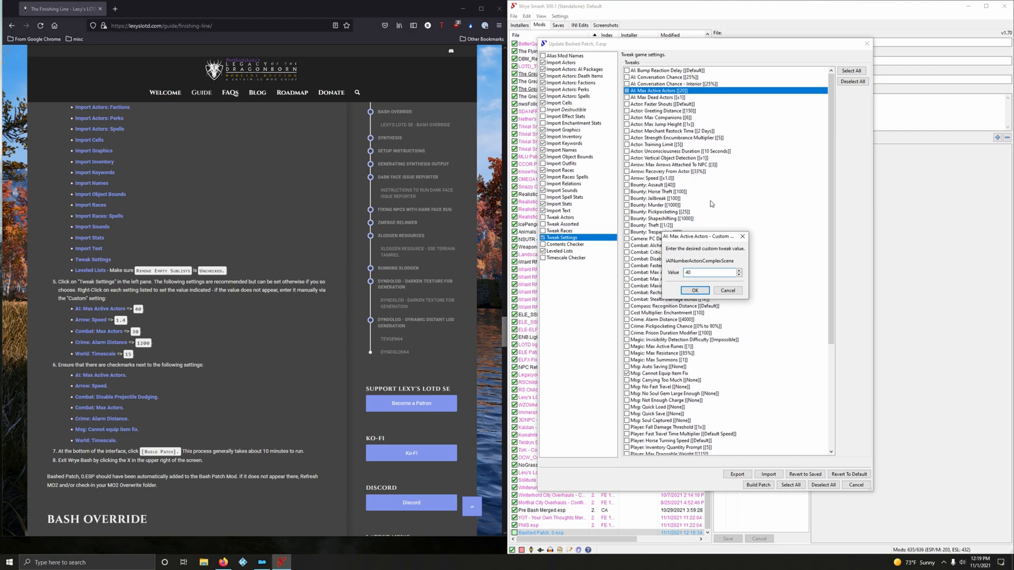
pyautogui.click(695, 291)
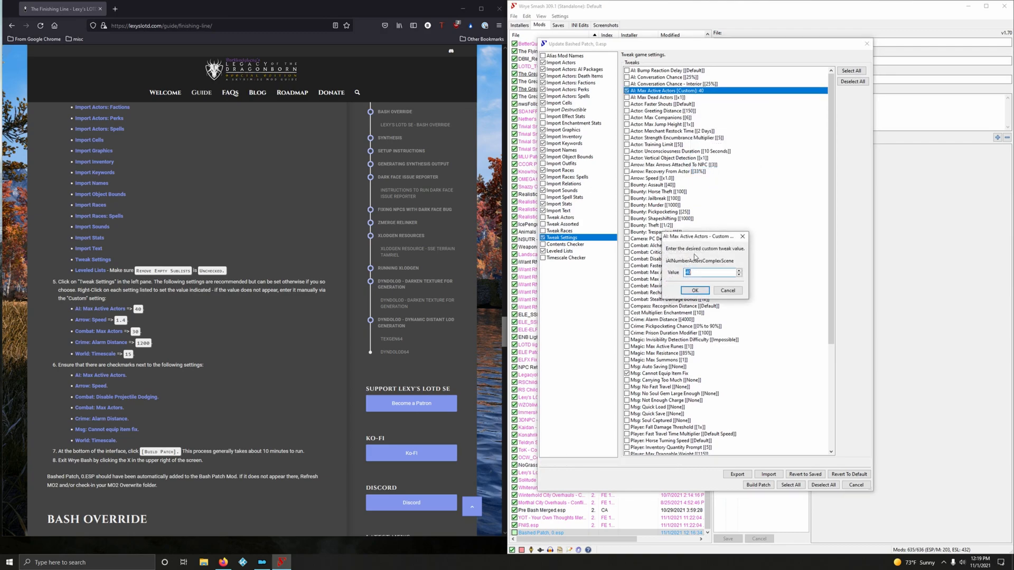
pyautogui.click(695, 290)
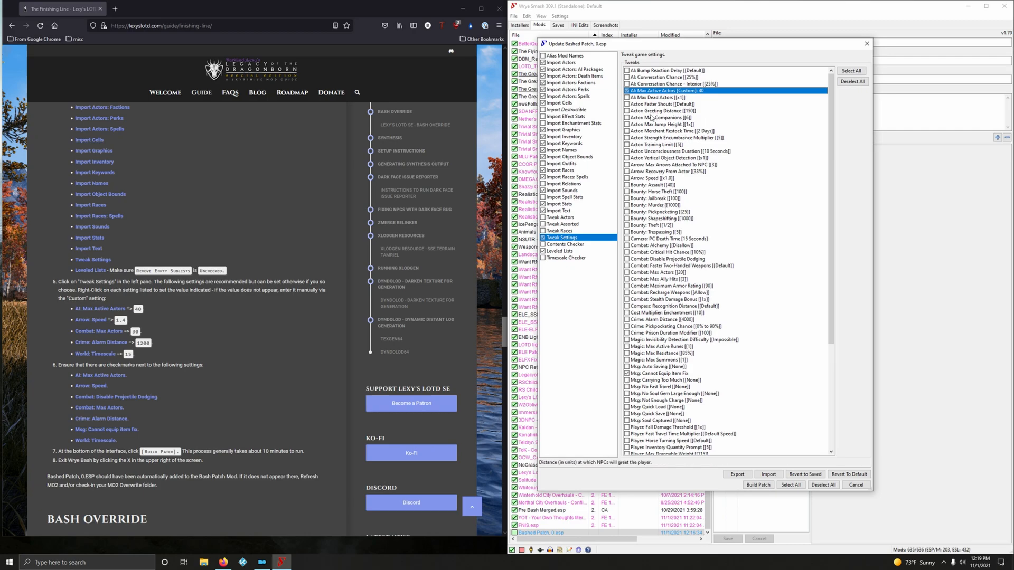
# Set Arrow Speed to x1.4 and Crime: Alarm Distance to a custom 1200.
pyautogui.click(659, 178)
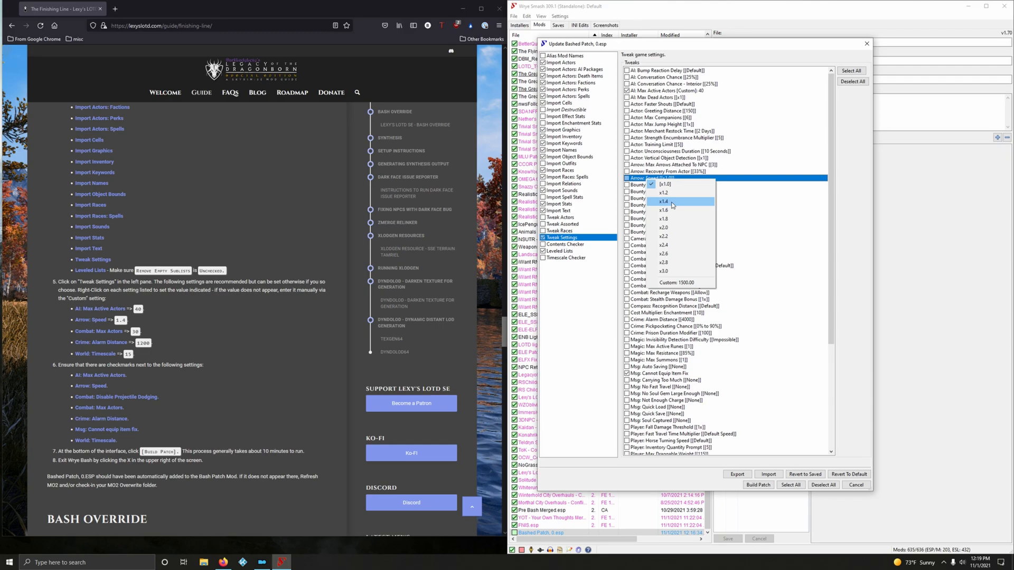
pyautogui.click(664, 201)
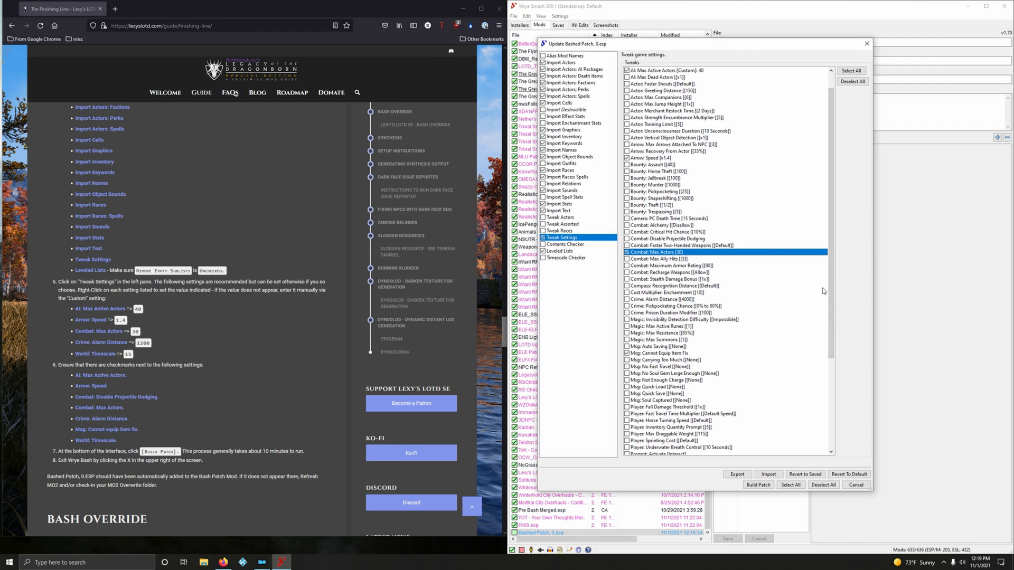
pyautogui.moveTo(665, 299)
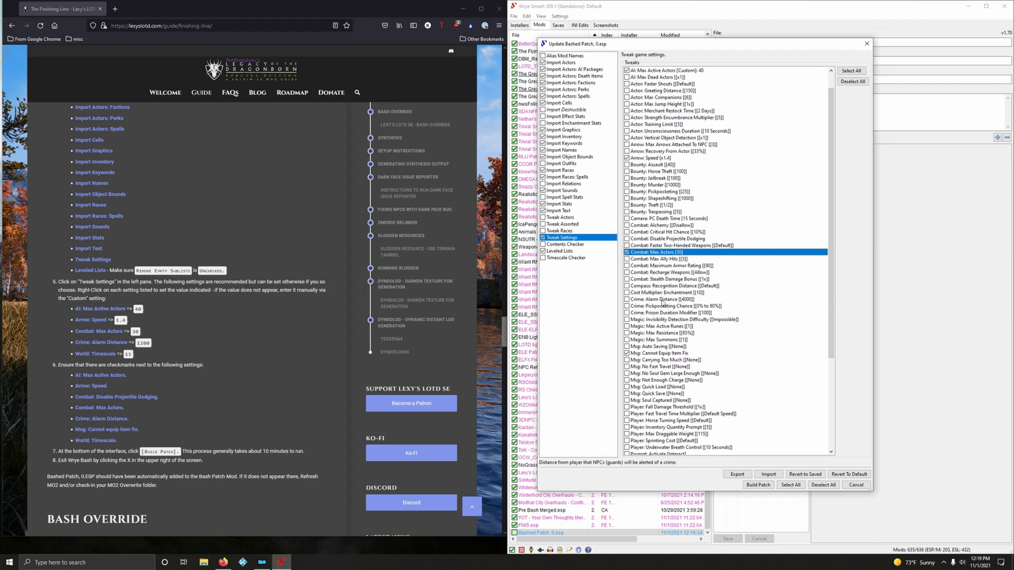
pyautogui.click(667, 299)
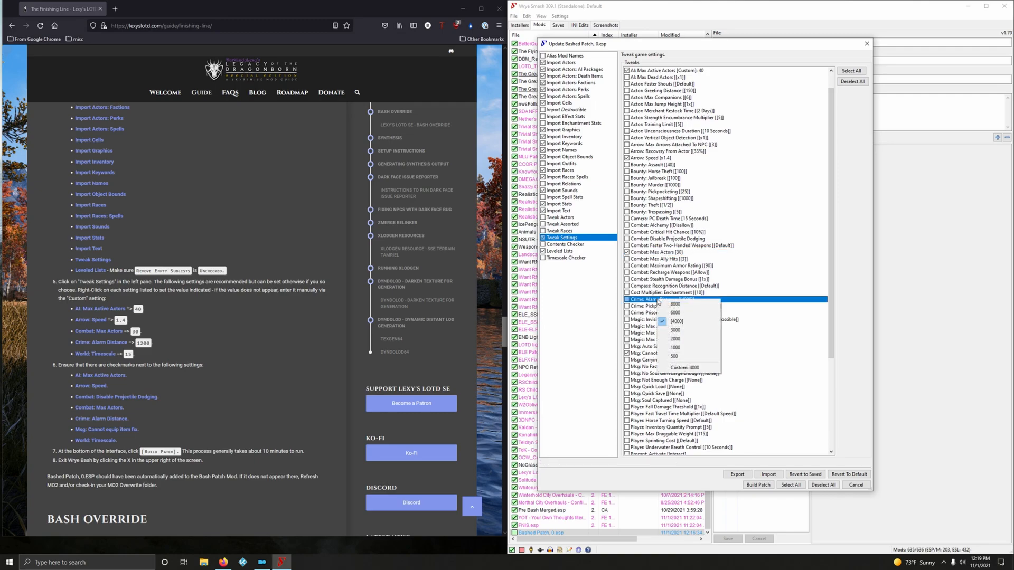
pyautogui.click(684, 367)
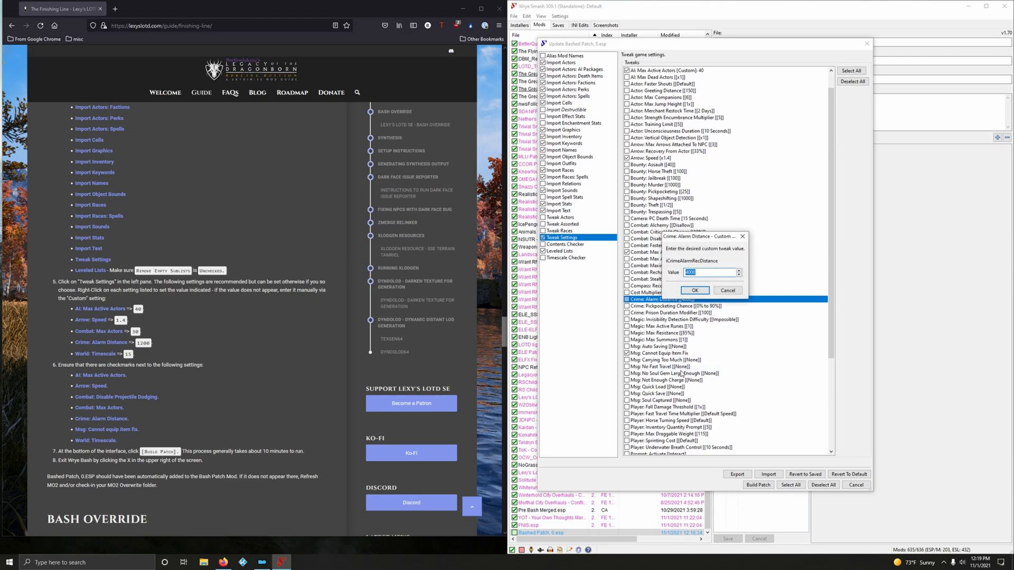
pyautogui.click(695, 289)
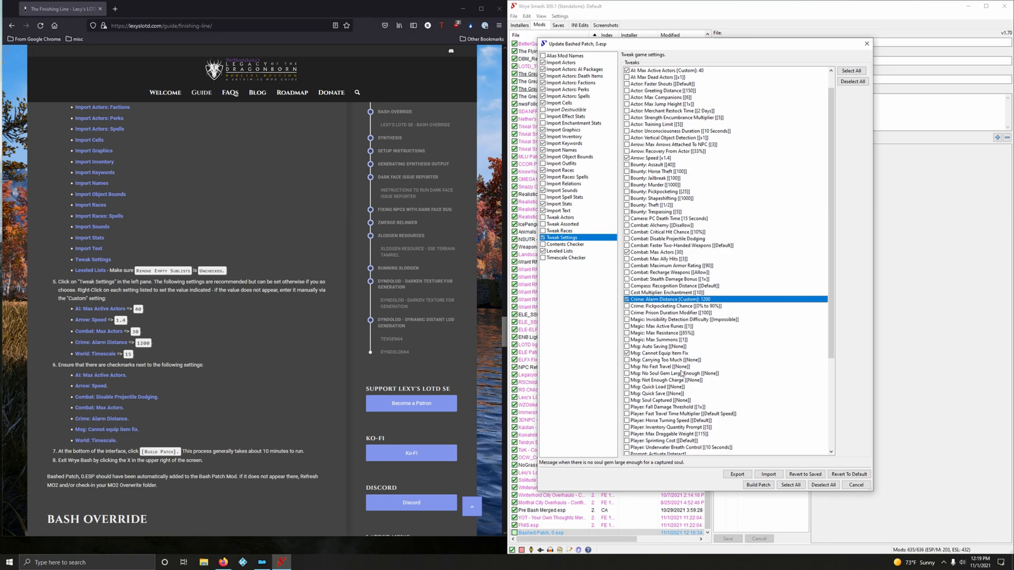
# Set World: Timescale to a custom value of 15.
pyautogui.scroll(-3)
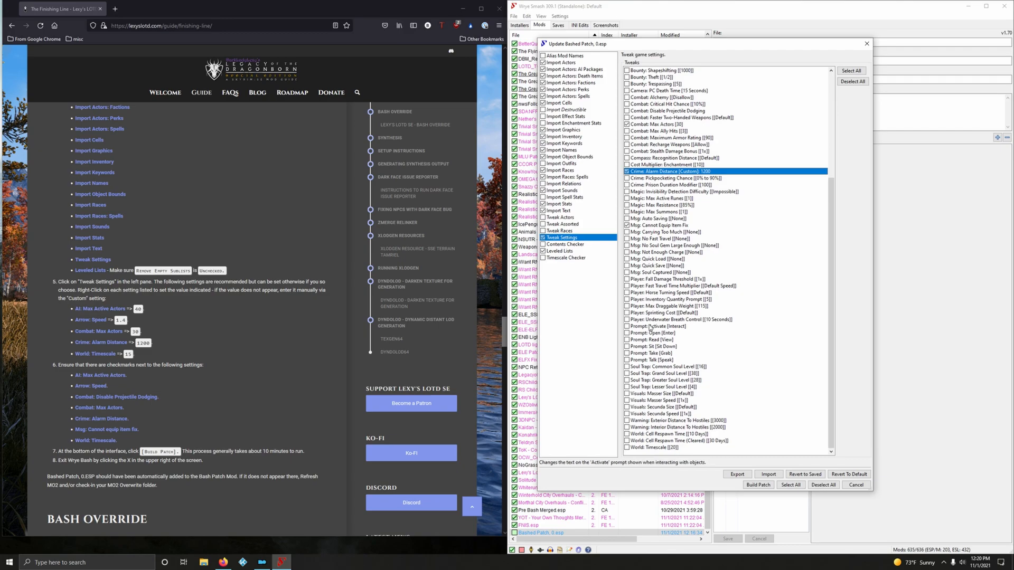
pyautogui.moveTo(652, 447)
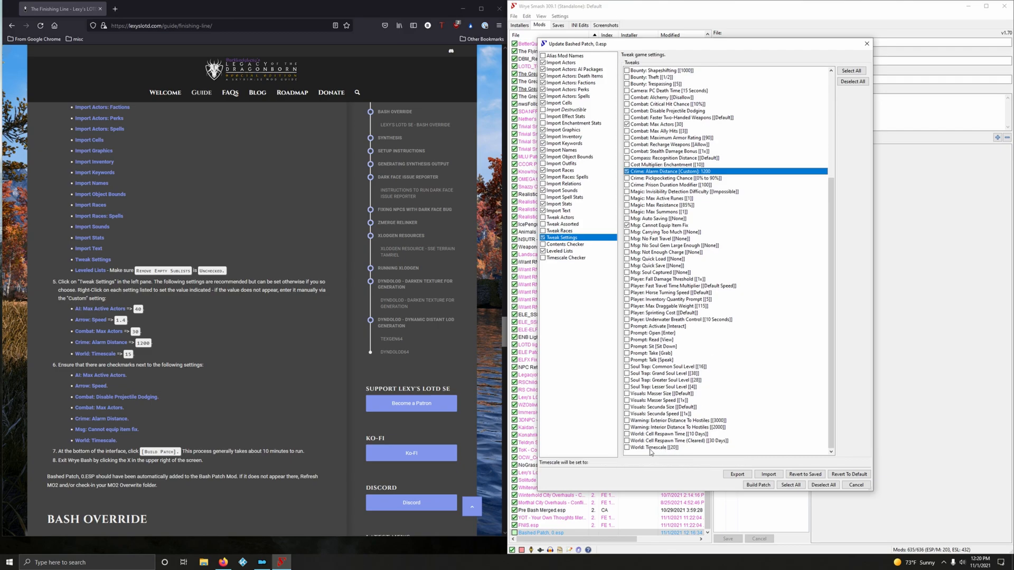
pyautogui.click(659, 448)
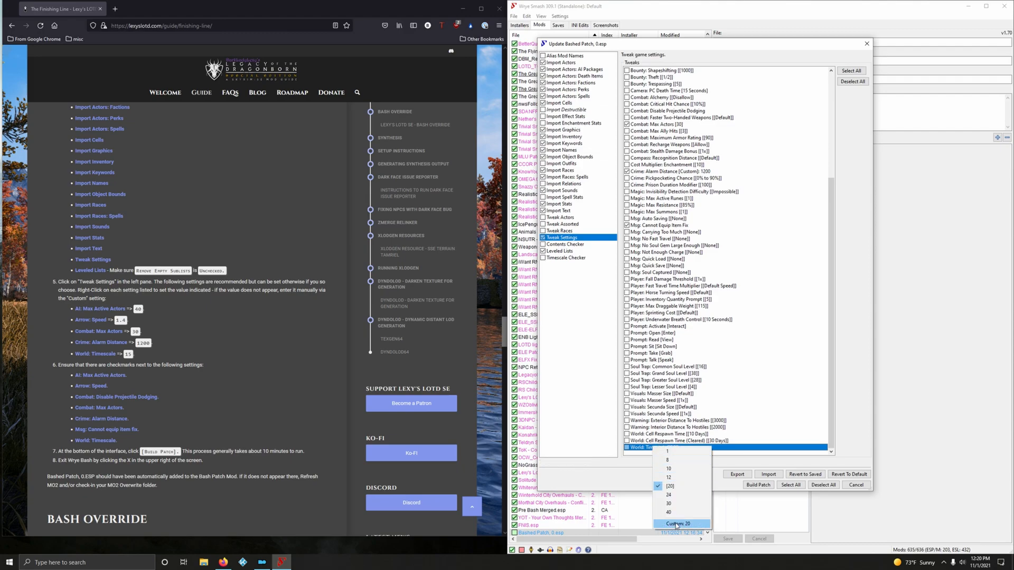
pyautogui.click(676, 524)
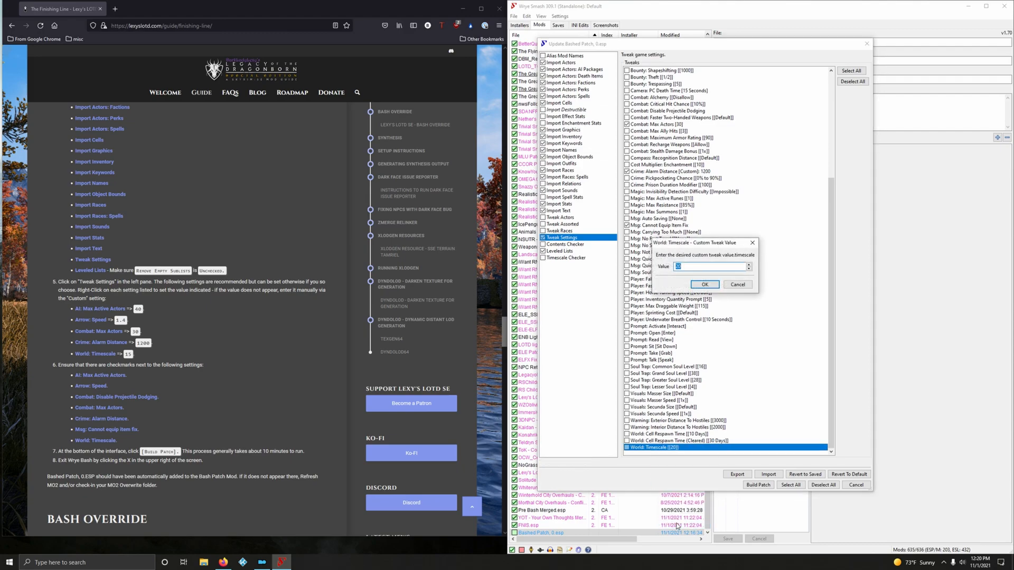
pyautogui.click(705, 284)
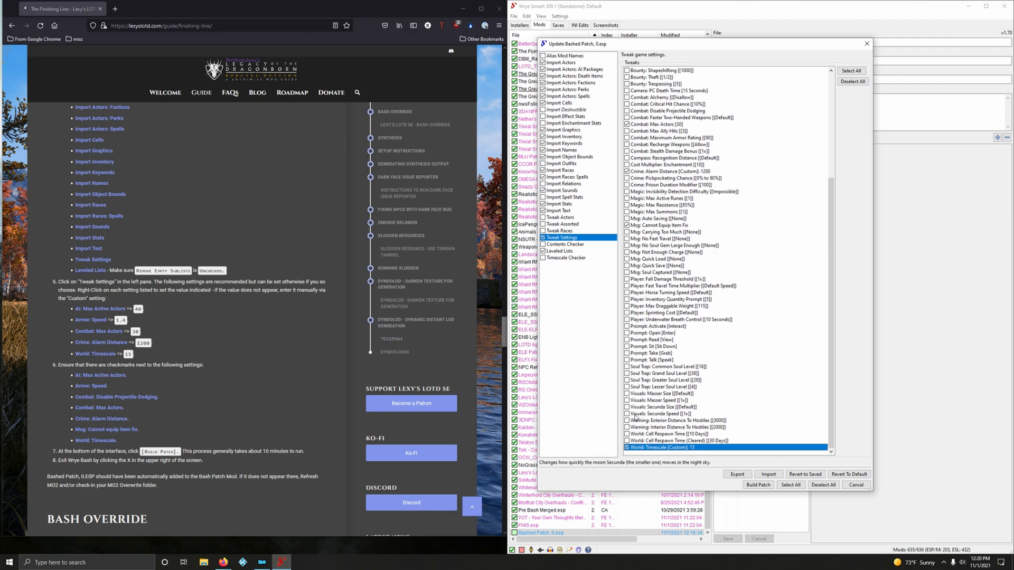
# Review the tweak list against the guide's required values: 40 active actors, arrows x1.4, 30 combat actors, 1200 alarm distance.
pyautogui.scroll(3)
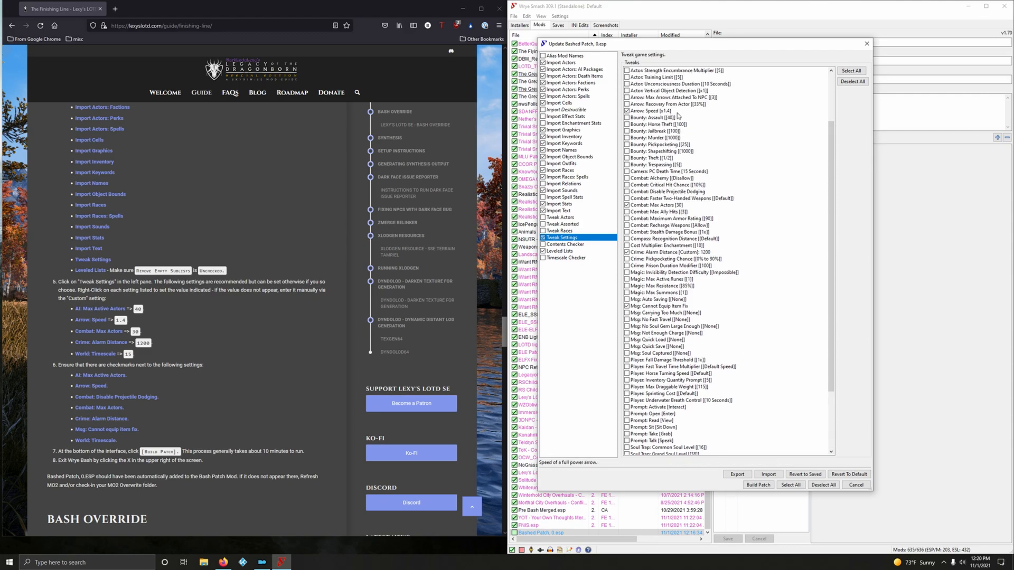
pyautogui.scroll(3)
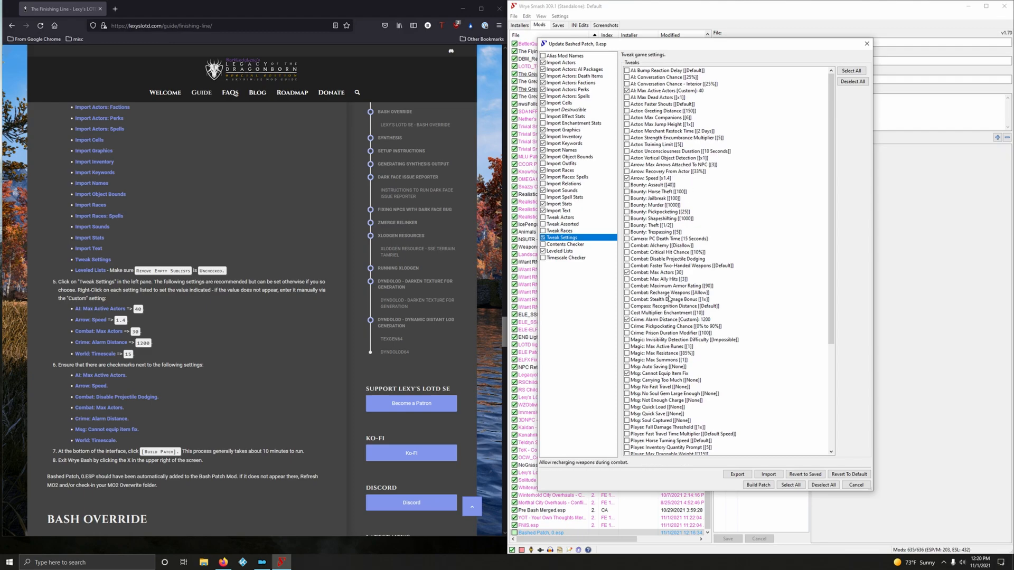
pyautogui.moveTo(672, 131)
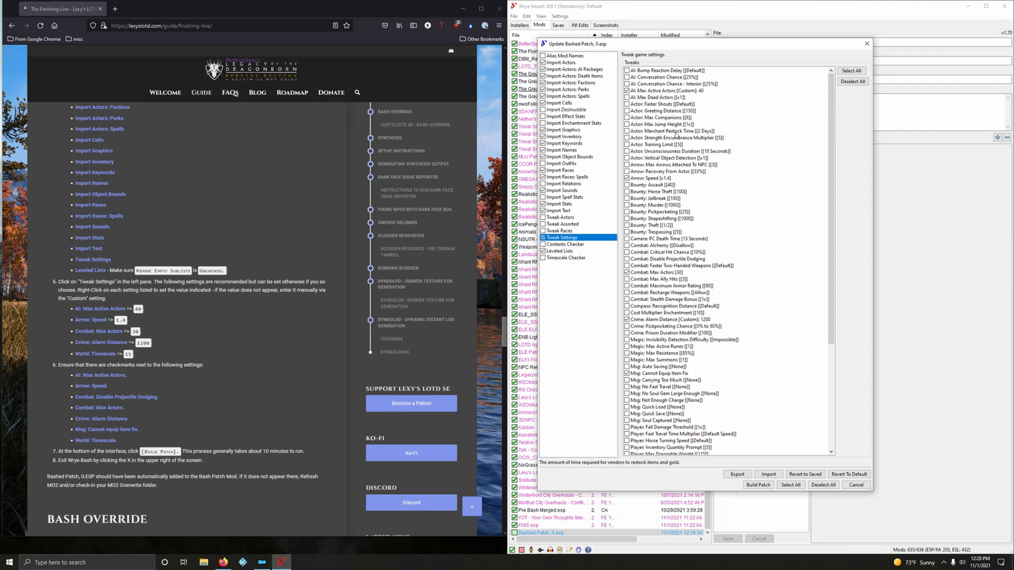
pyautogui.scroll(-3)
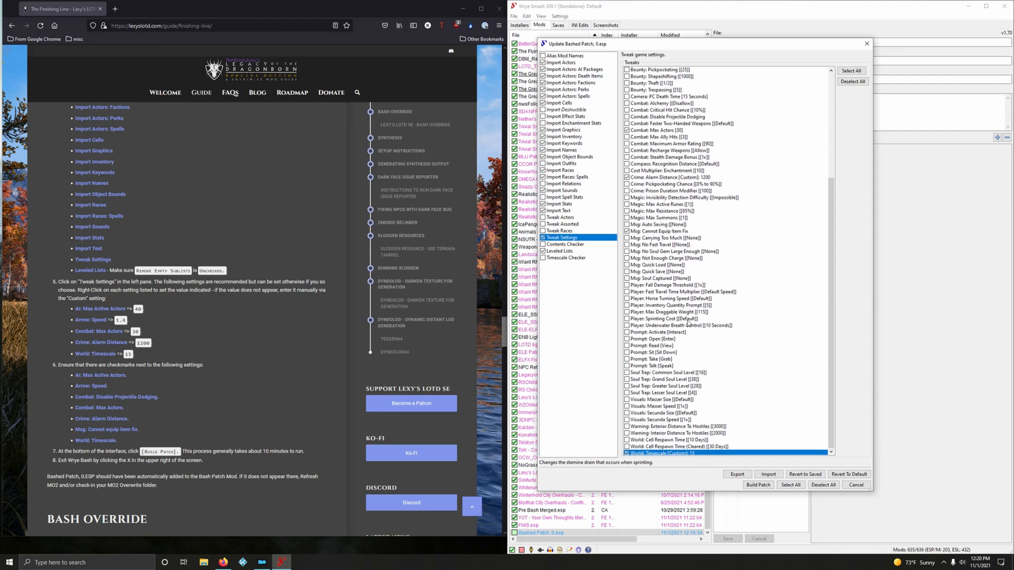
pyautogui.scroll(3)
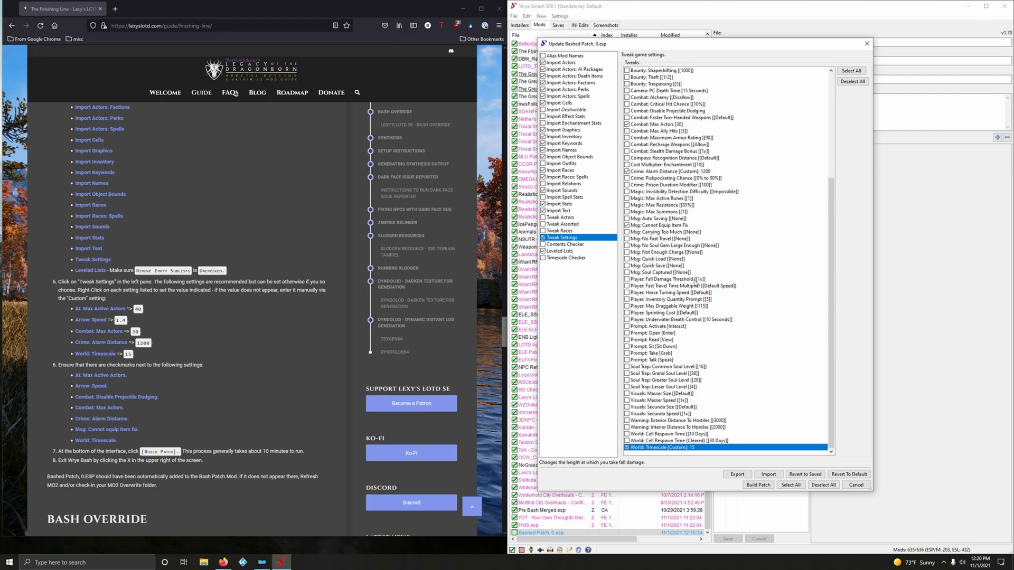
pyautogui.scroll(3)
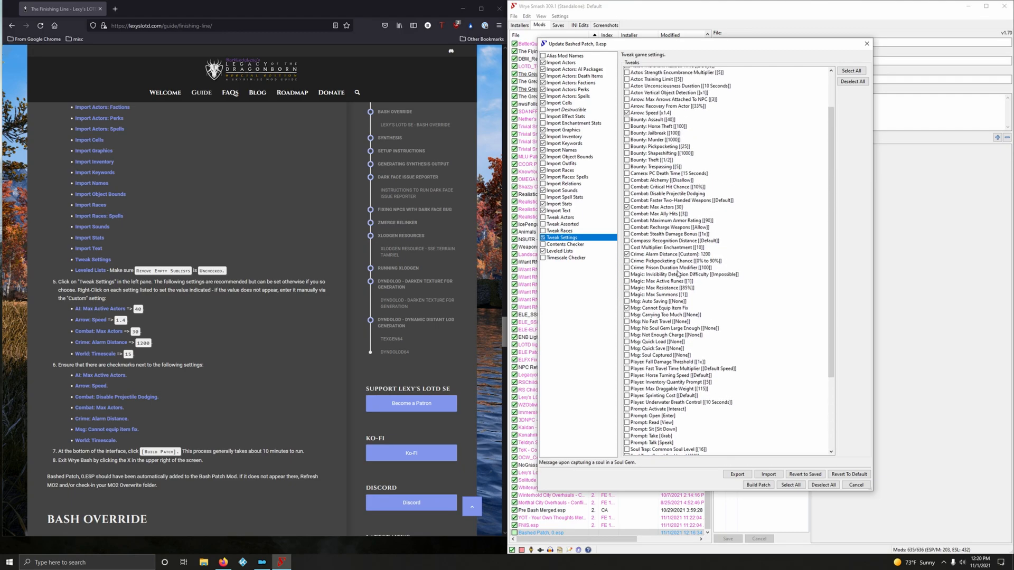
pyautogui.scroll(3)
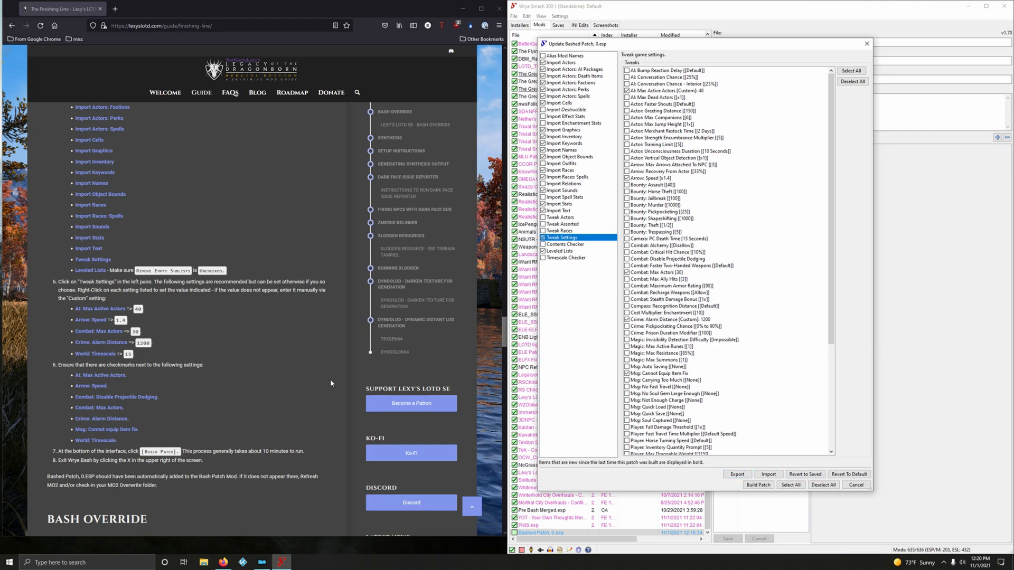
pyautogui.scroll(-3)
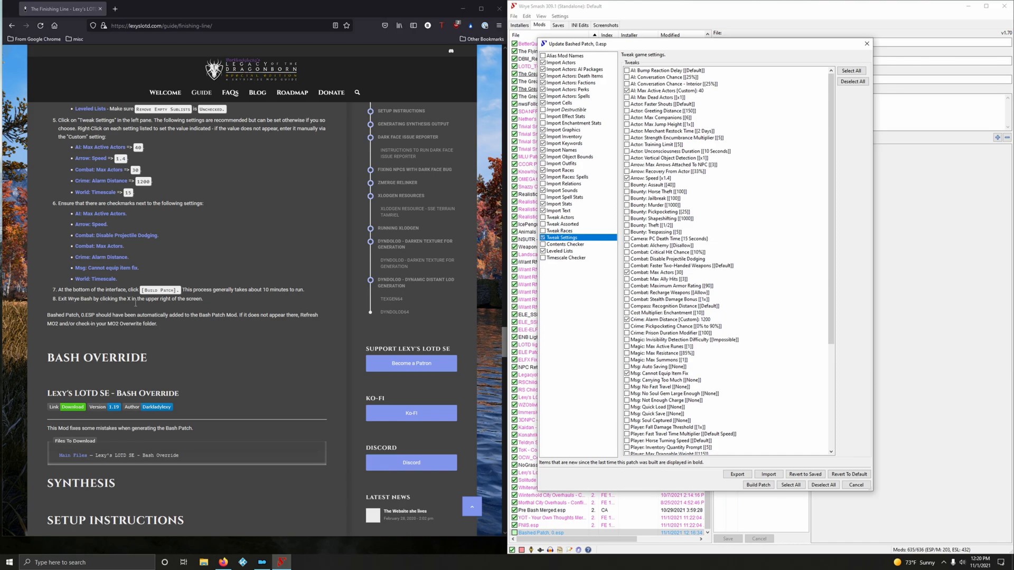
pyautogui.moveTo(703, 387)
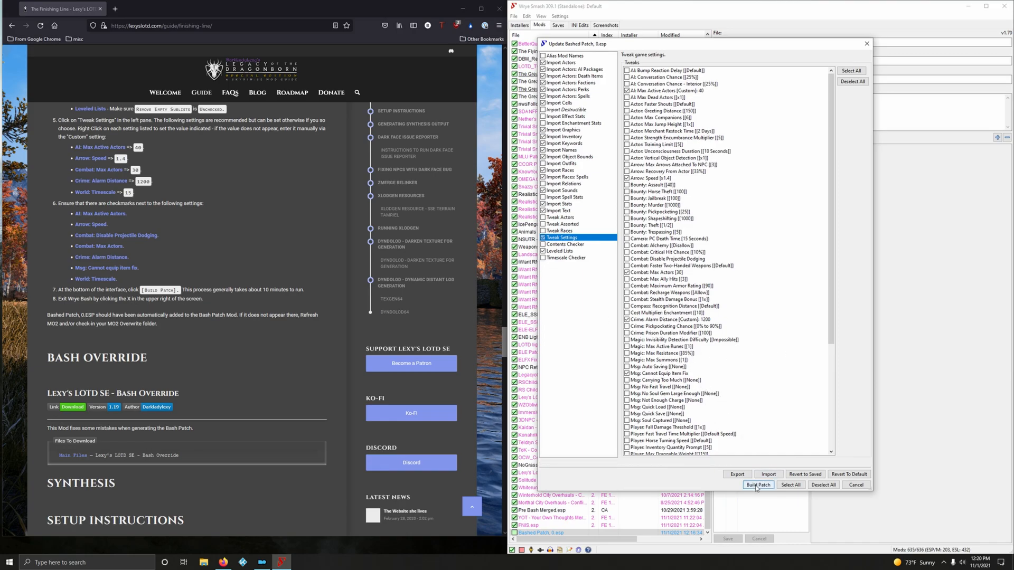
# Build Bashed Patch, 0.esp, acknowledge the report and activate the new patch.
pyautogui.click(757, 485)
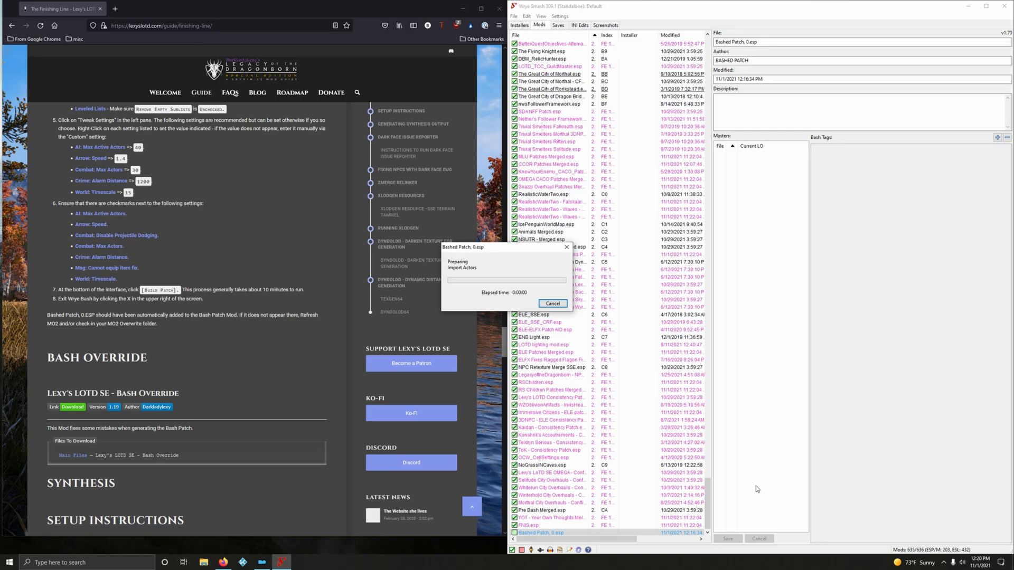
pyautogui.moveTo(758, 486)
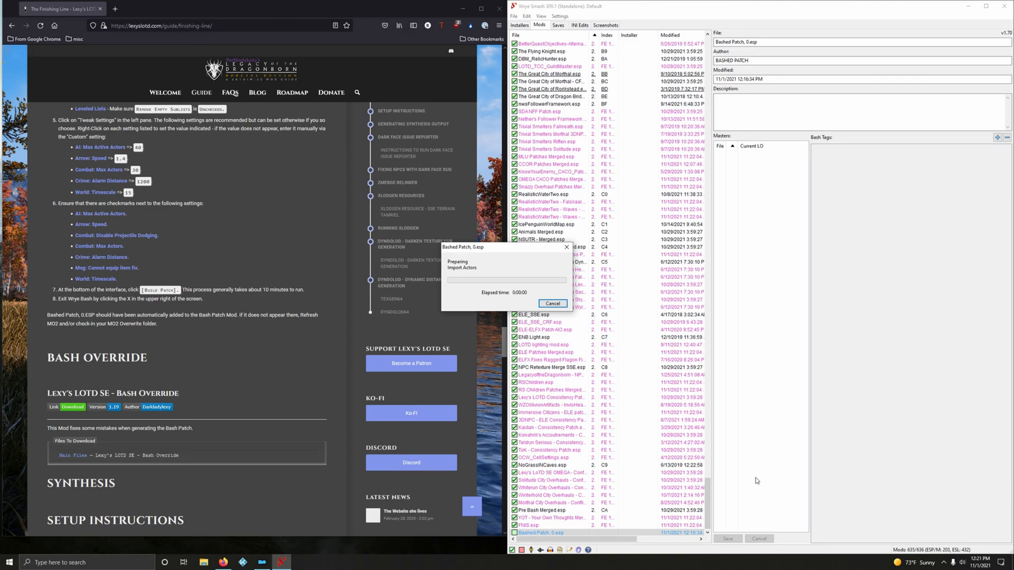
pyautogui.moveTo(536, 252)
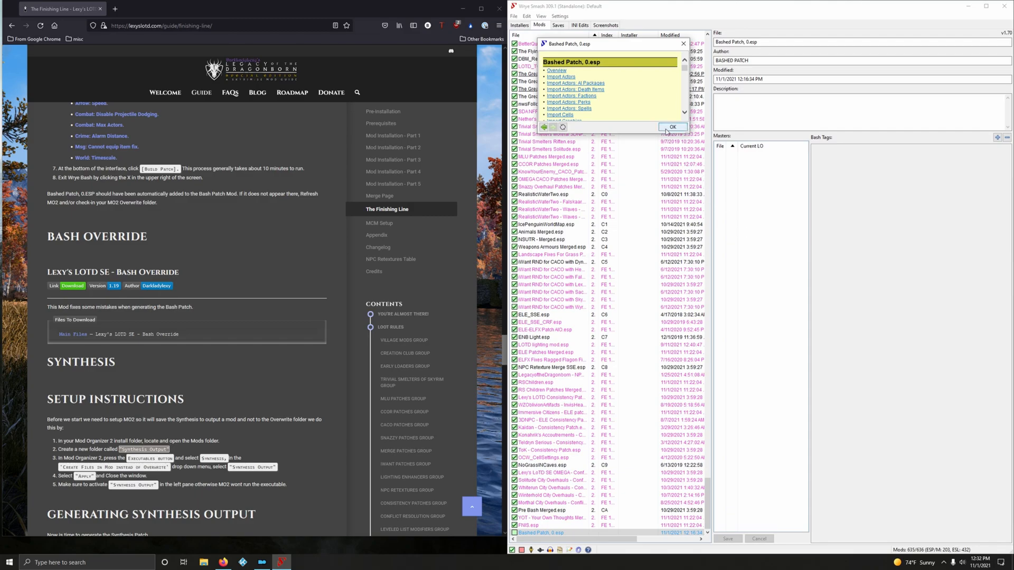
pyautogui.click(672, 127)
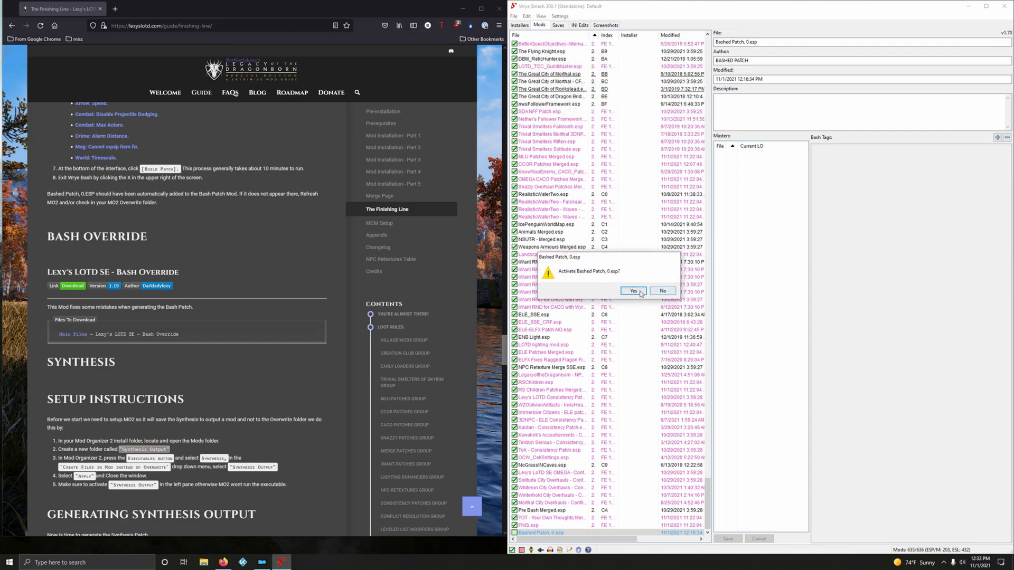
pyautogui.click(633, 290)
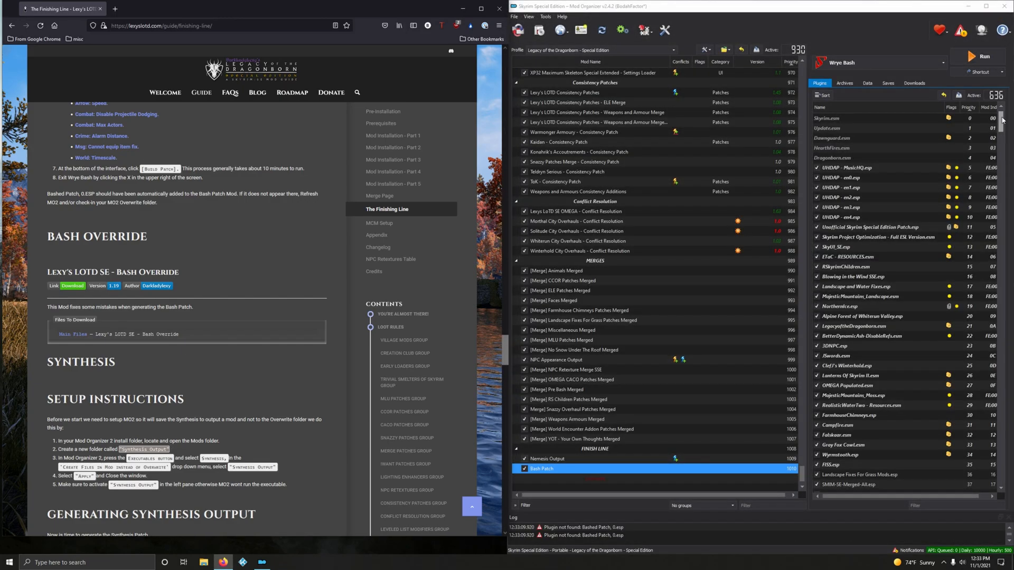
# Confirm Bashed Patch, 0.esp sits checked at the bottom of the Plugins list.
pyautogui.scroll(-3)
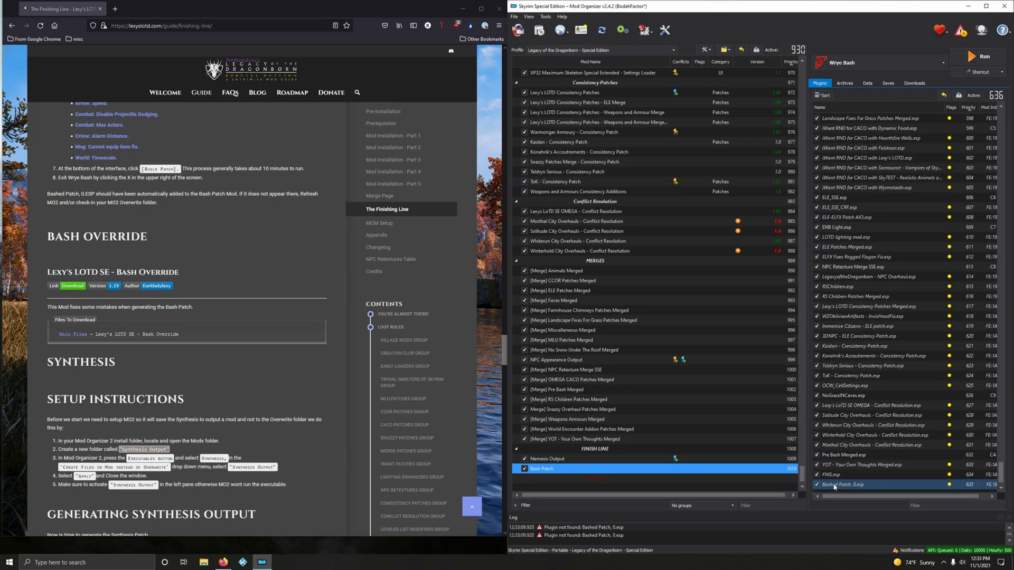
pyautogui.click(877, 425)
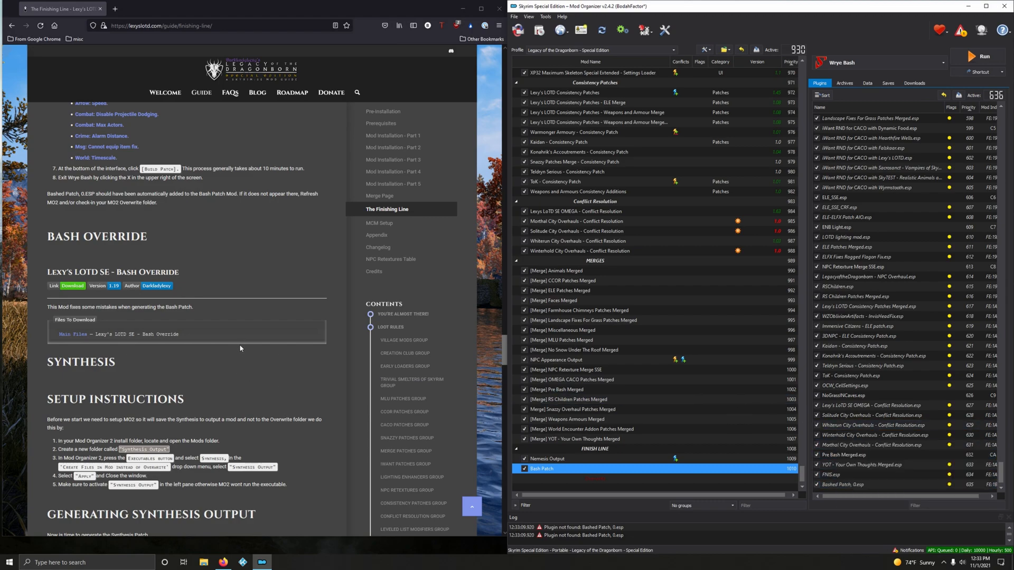
pyautogui.scroll(-3)
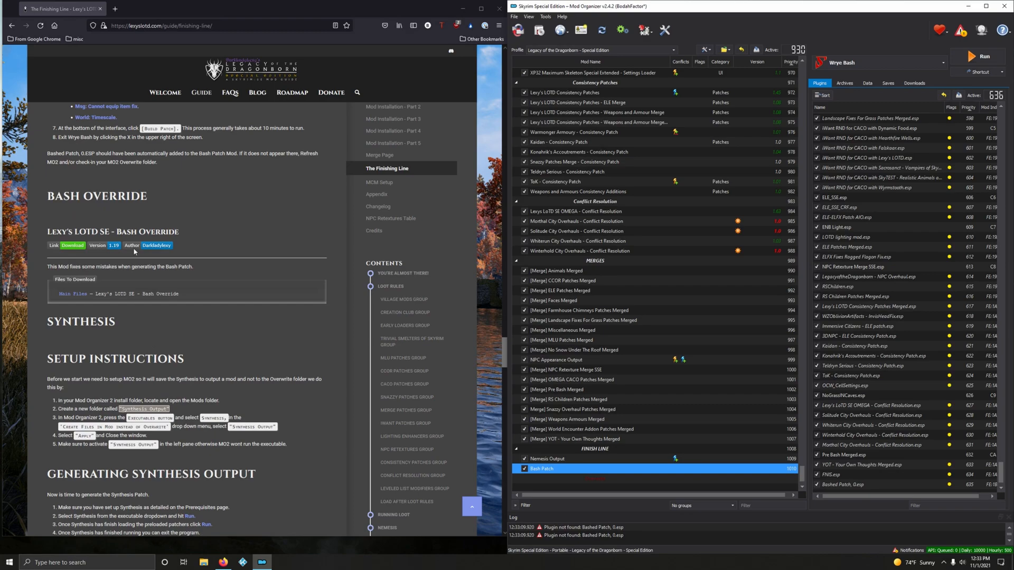
pyautogui.moveTo(82, 282)
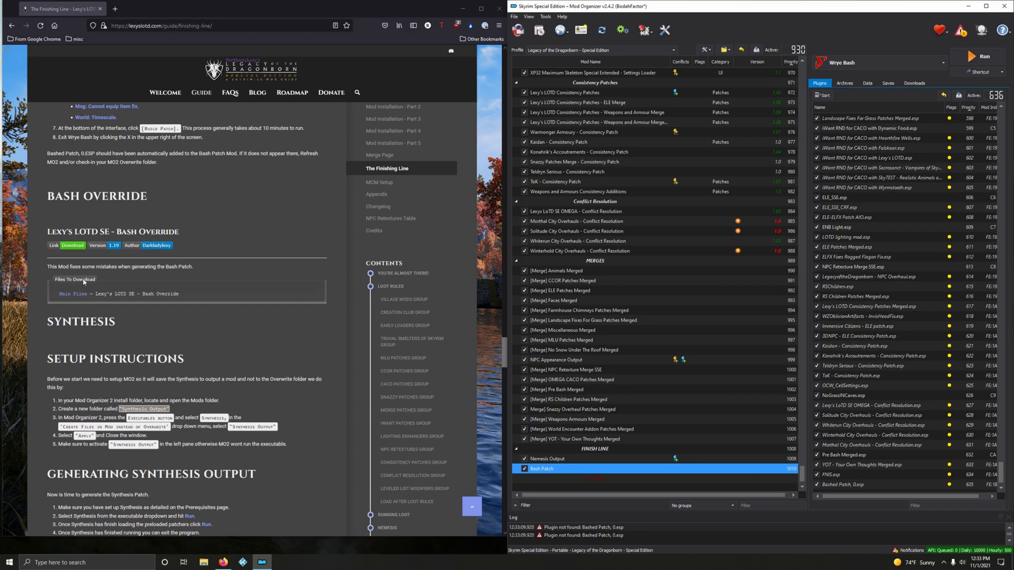
pyautogui.moveTo(276, 285)
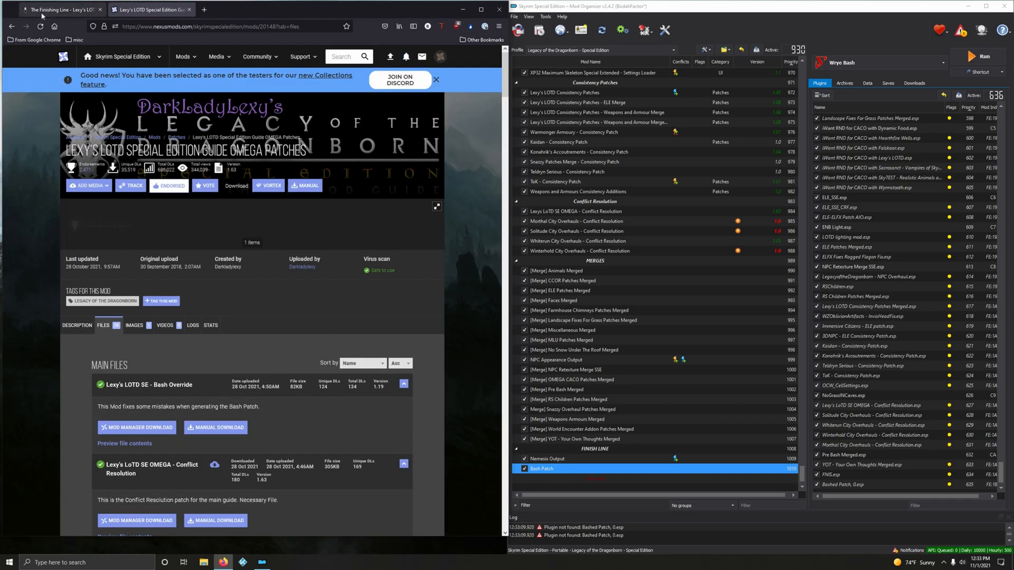
# Send Lexy's LOTD SE - Bash Override from its Nexus files page to the mod manager.
pyautogui.click(61, 9)
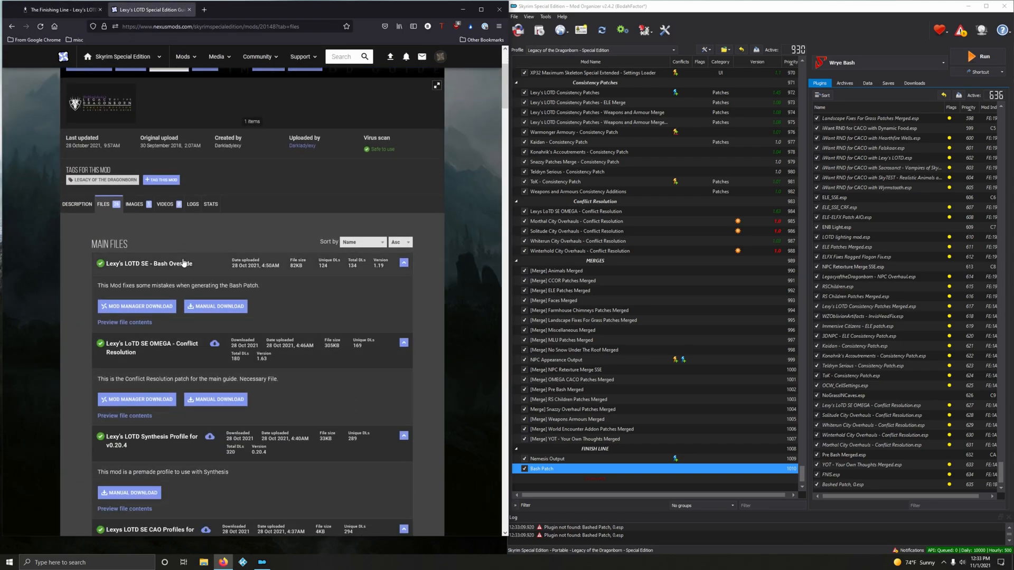
pyautogui.click(137, 306)
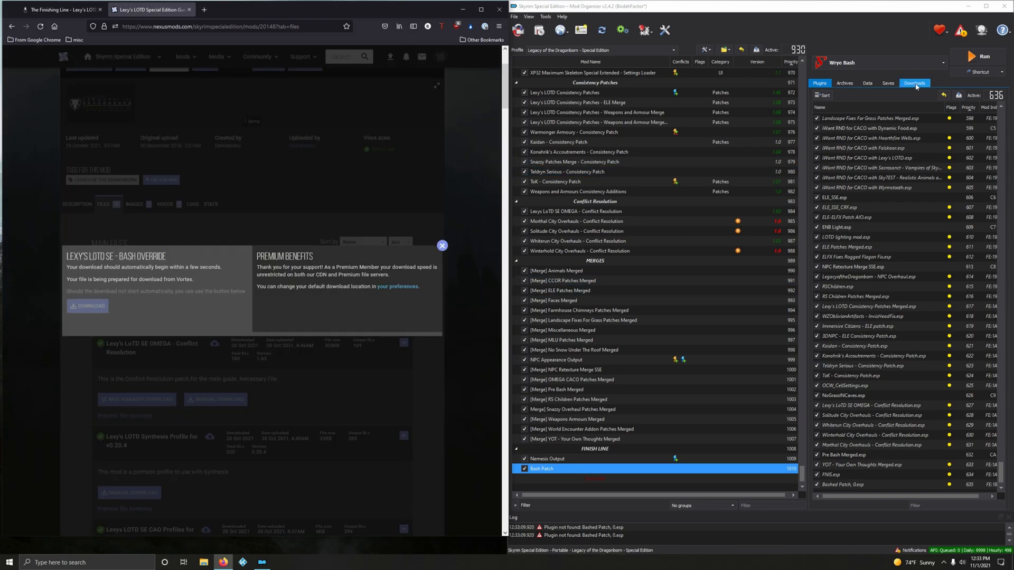
# Install the downloaded Bash Override archive under the name 'Lexy's LOTD SE - Bash Override'.
pyautogui.click(914, 82)
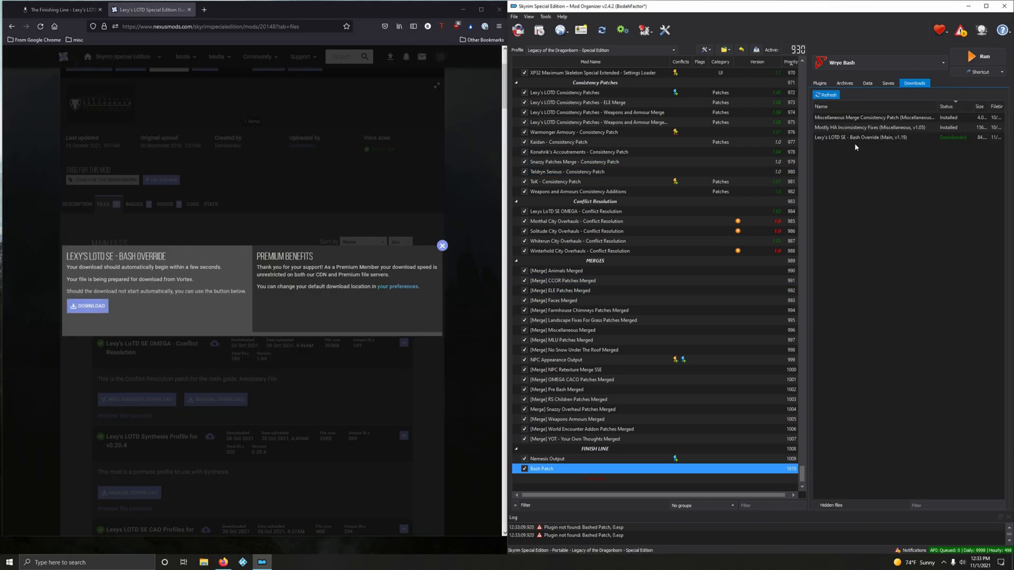
pyautogui.doubleClick(869, 137)
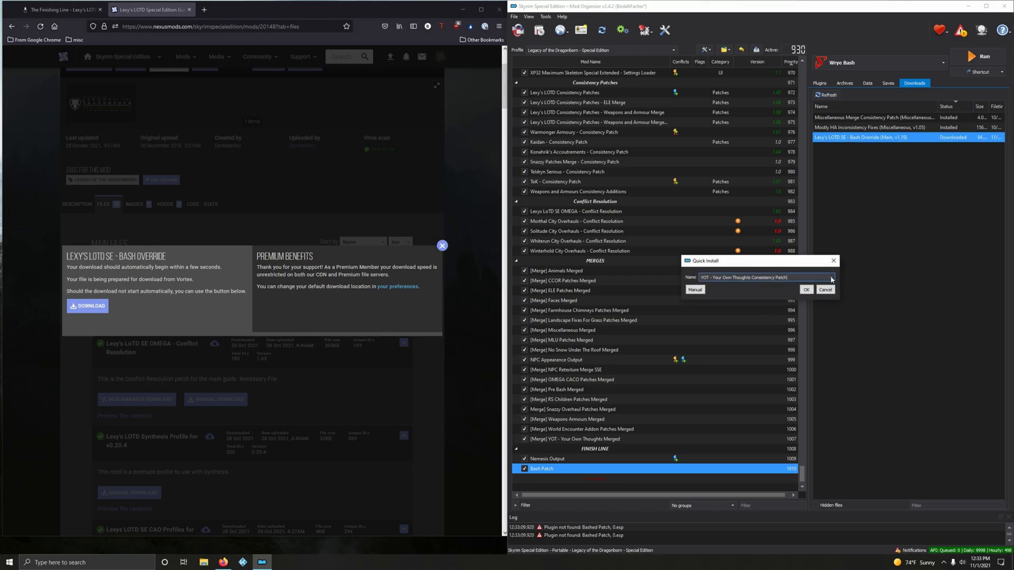
pyautogui.click(832, 278)
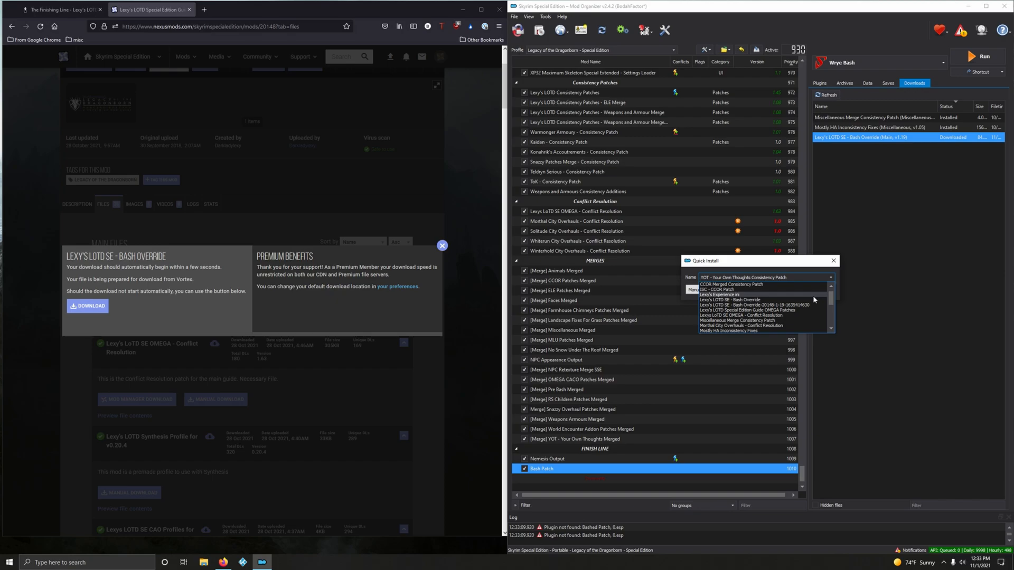
pyautogui.moveTo(710, 304)
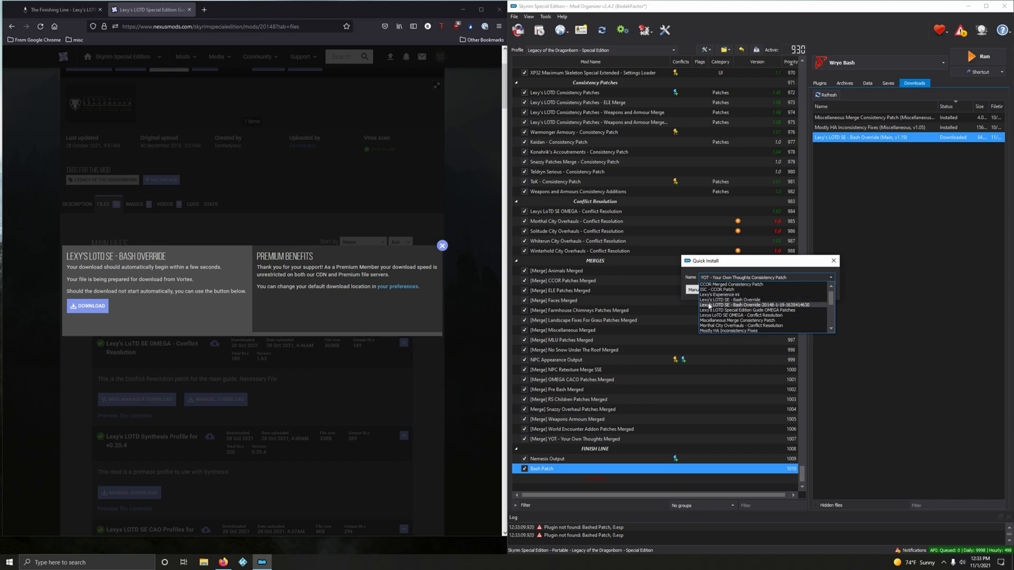
pyautogui.click(740, 304)
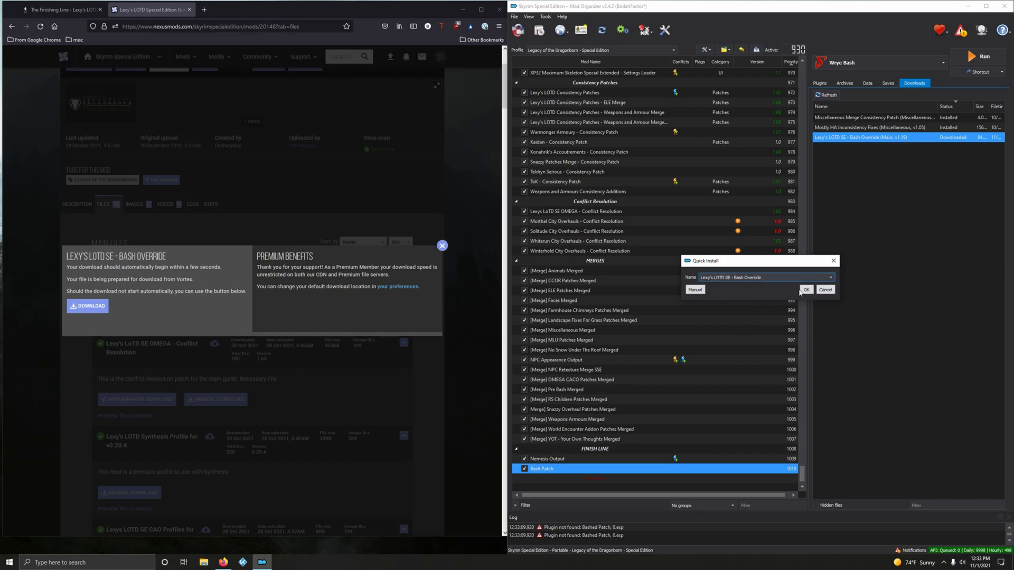
pyautogui.click(806, 290)
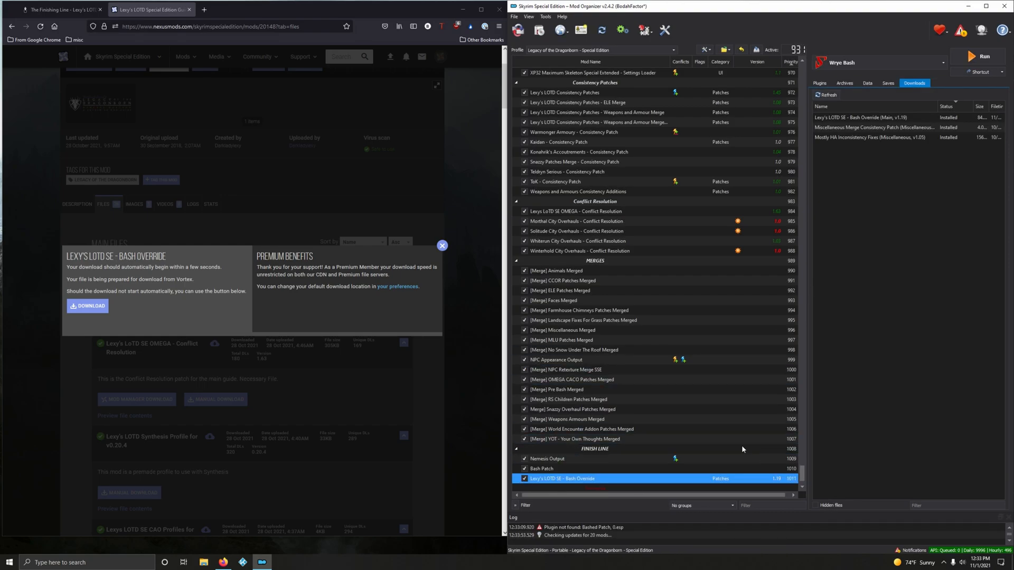
pyautogui.rightClick(874, 138)
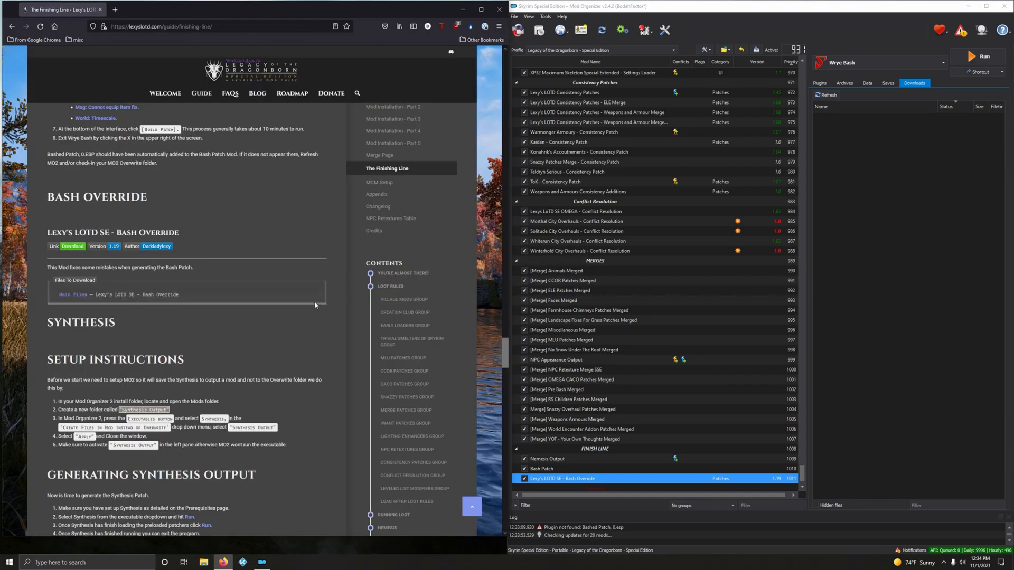
pyautogui.moveTo(296, 346)
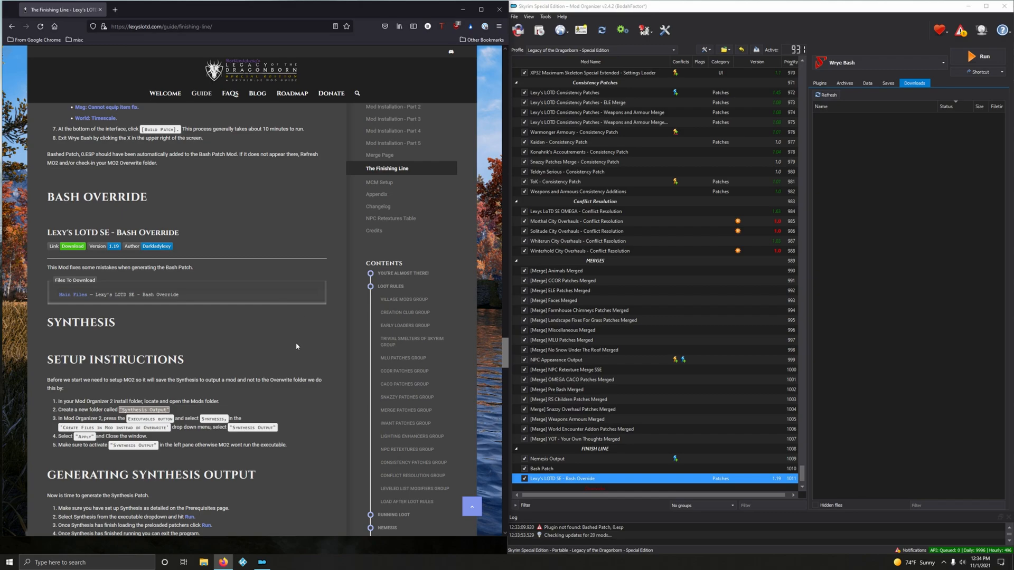
pyautogui.scroll(-3)
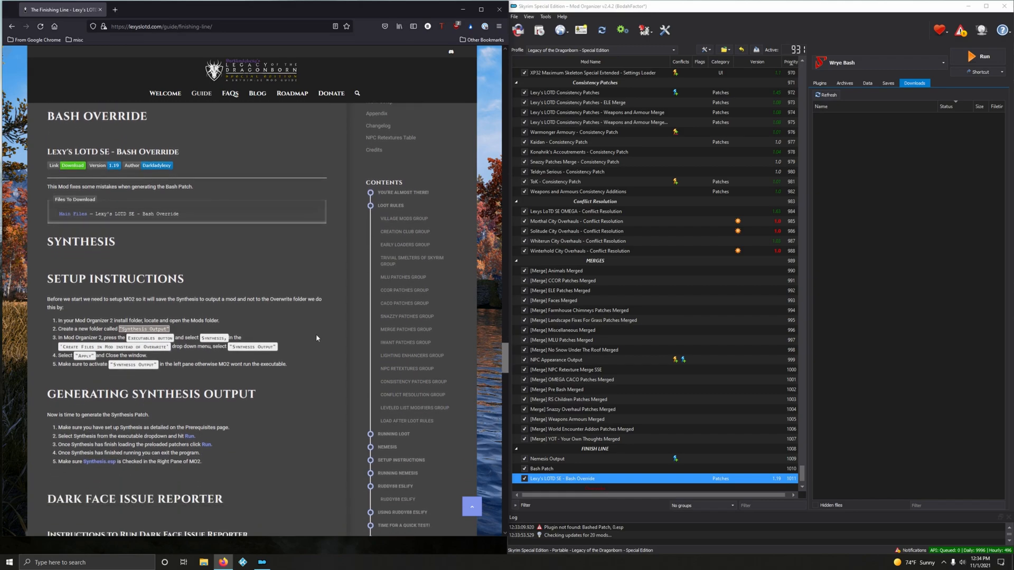
pyautogui.moveTo(301, 338)
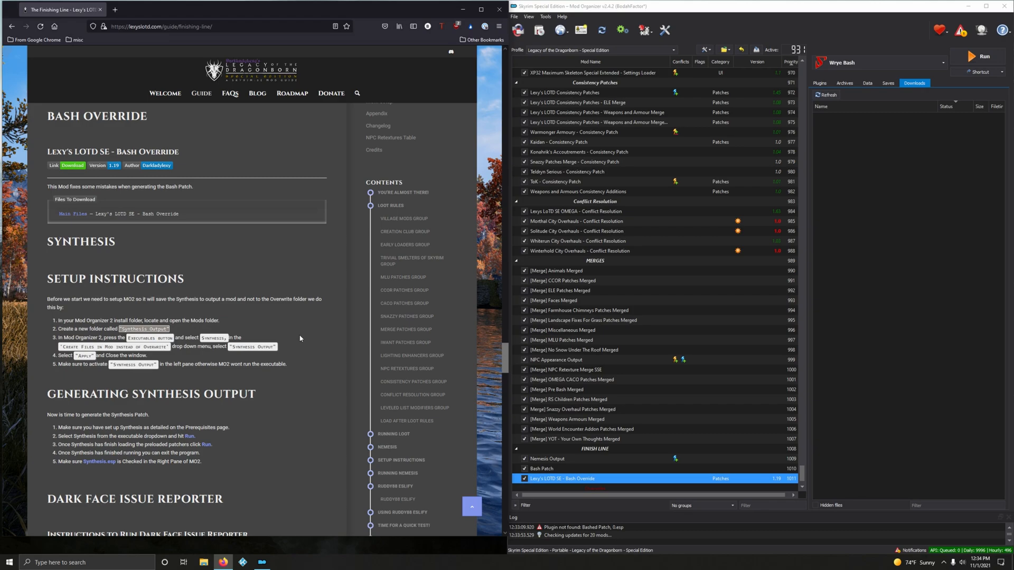
pyautogui.scroll(-3)
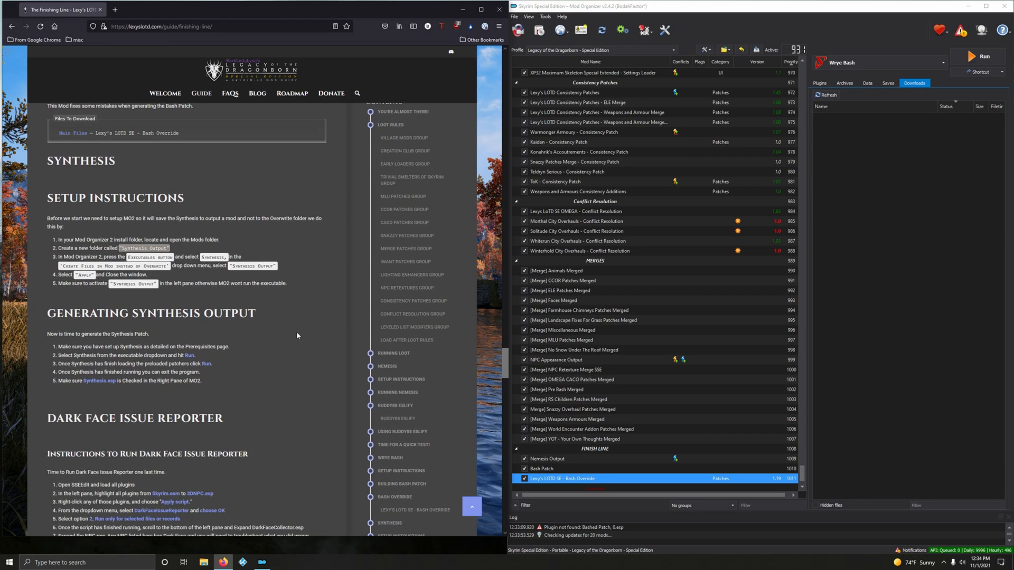